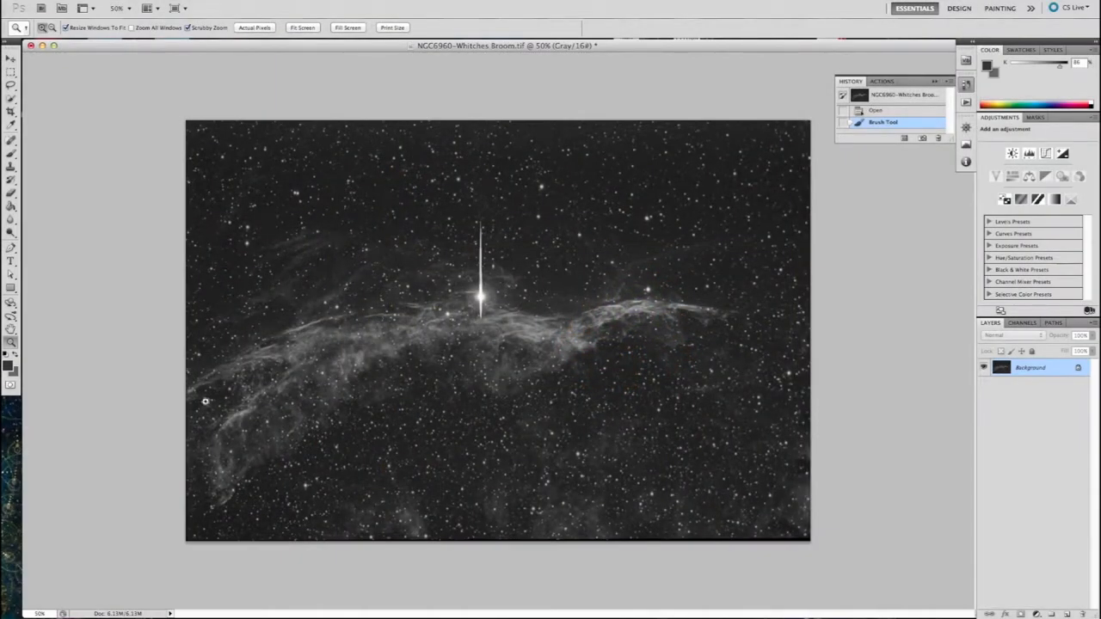
mouse_move(458, 227)
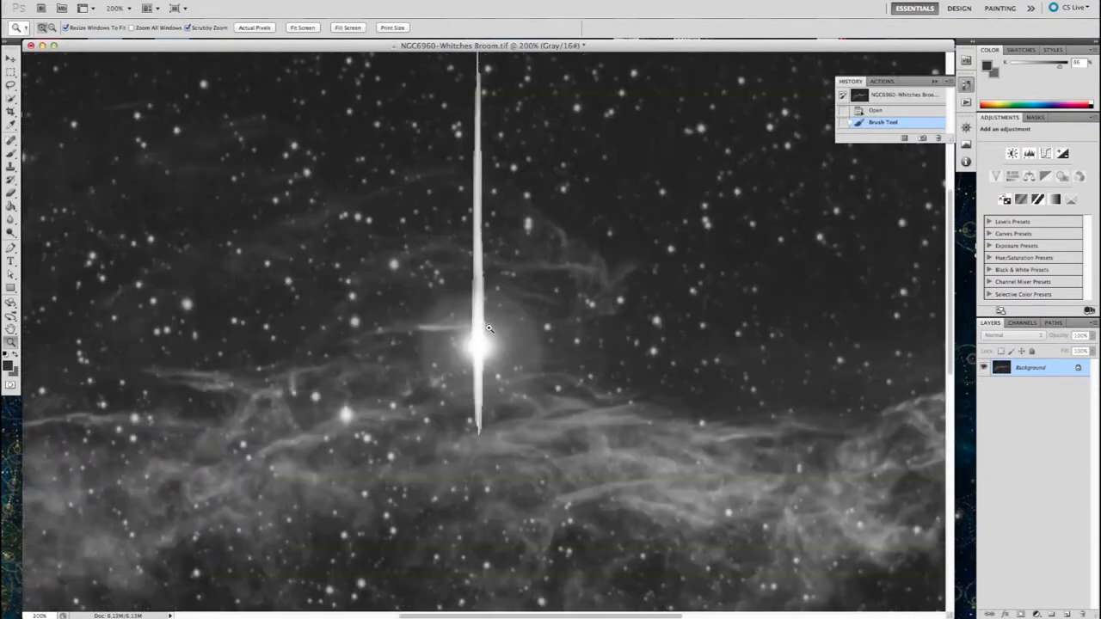
mouse_move(932, 317)
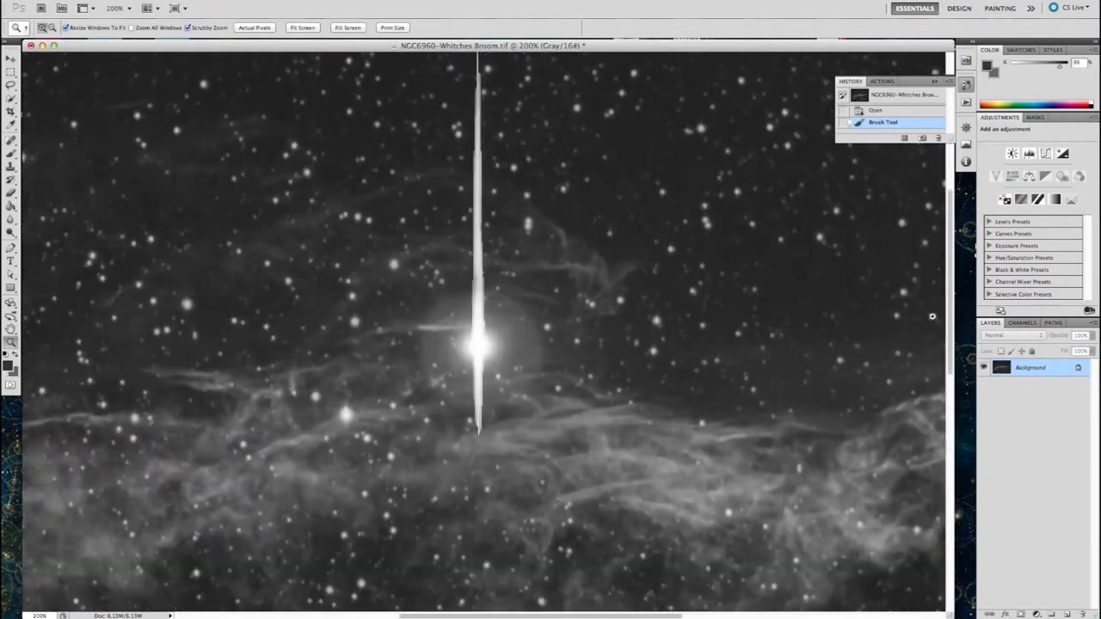
Step: Zoom in on the bright star and its vertical spike
scroll(down, 3)
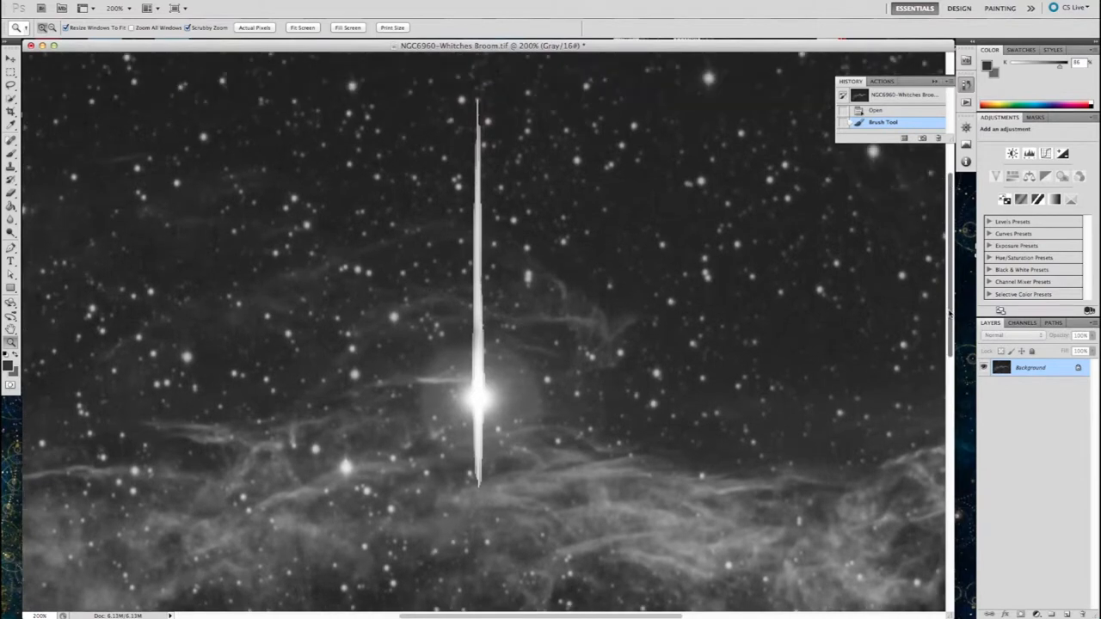
mouse_move(31, 113)
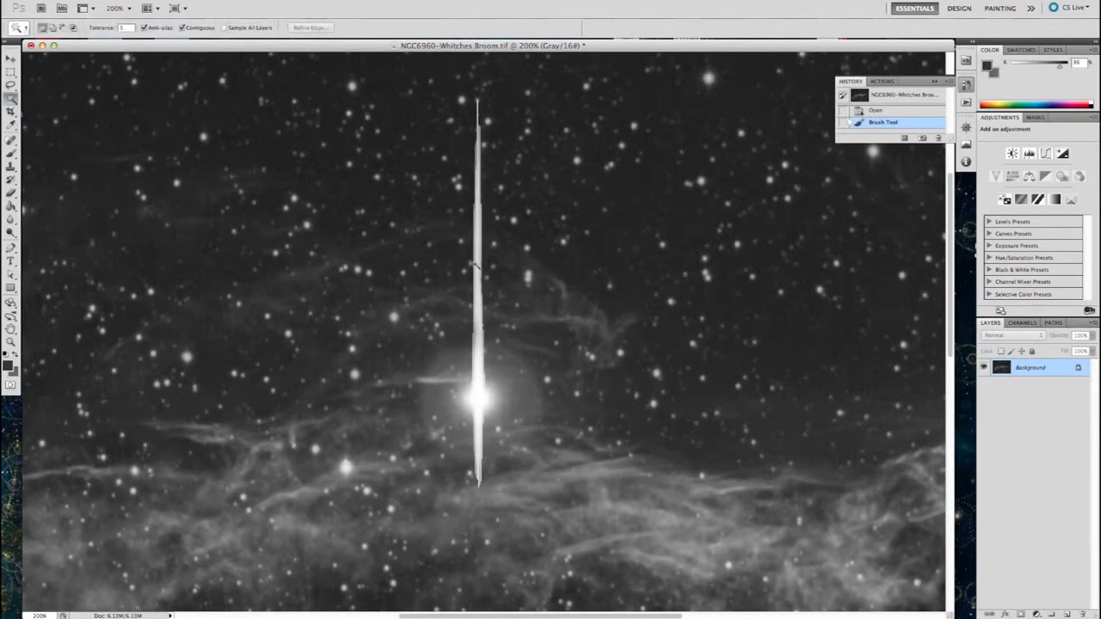
Step: Select the star's vertical streak with the Magic Wand, shift-adding its remaining parts
click(478, 392)
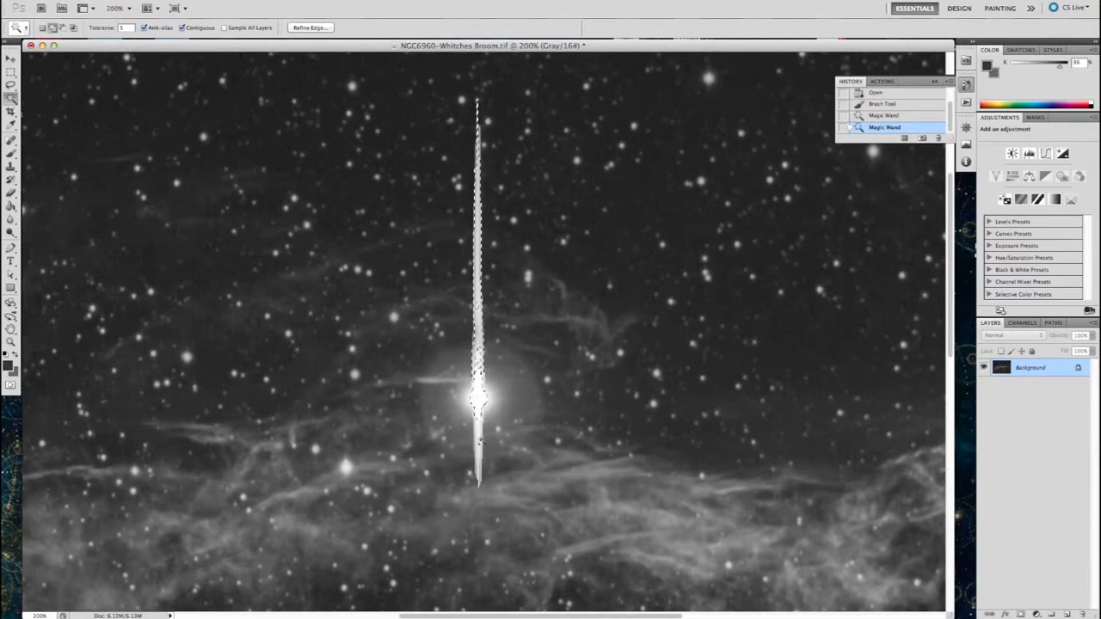
click(480, 395)
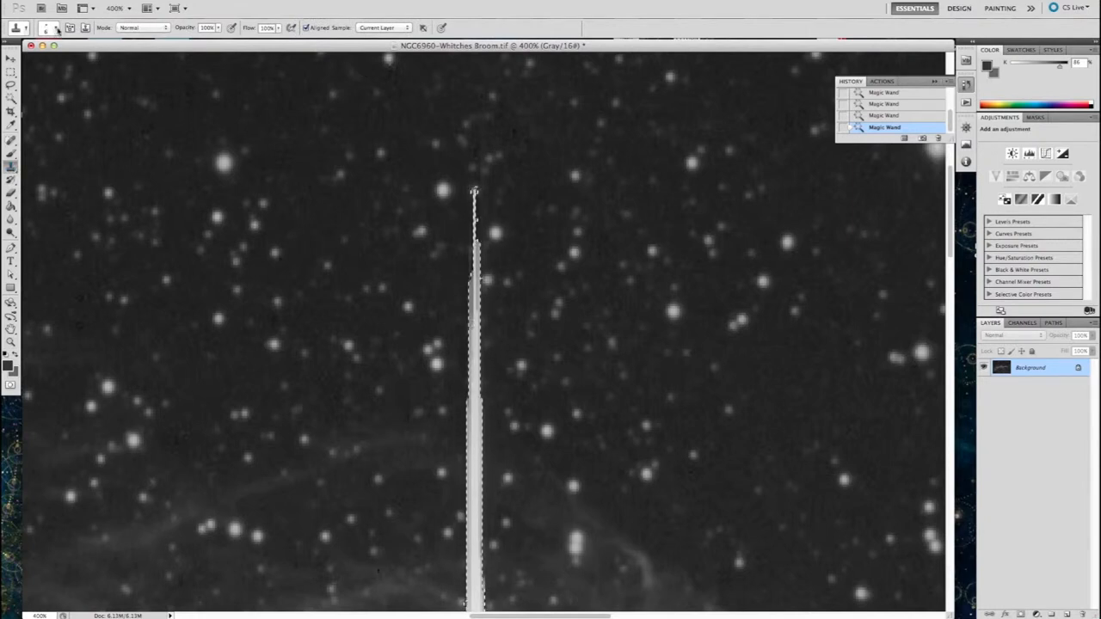
Step: Adjust the Clone Stamp brush size for painting out the selected streak
click(45, 27)
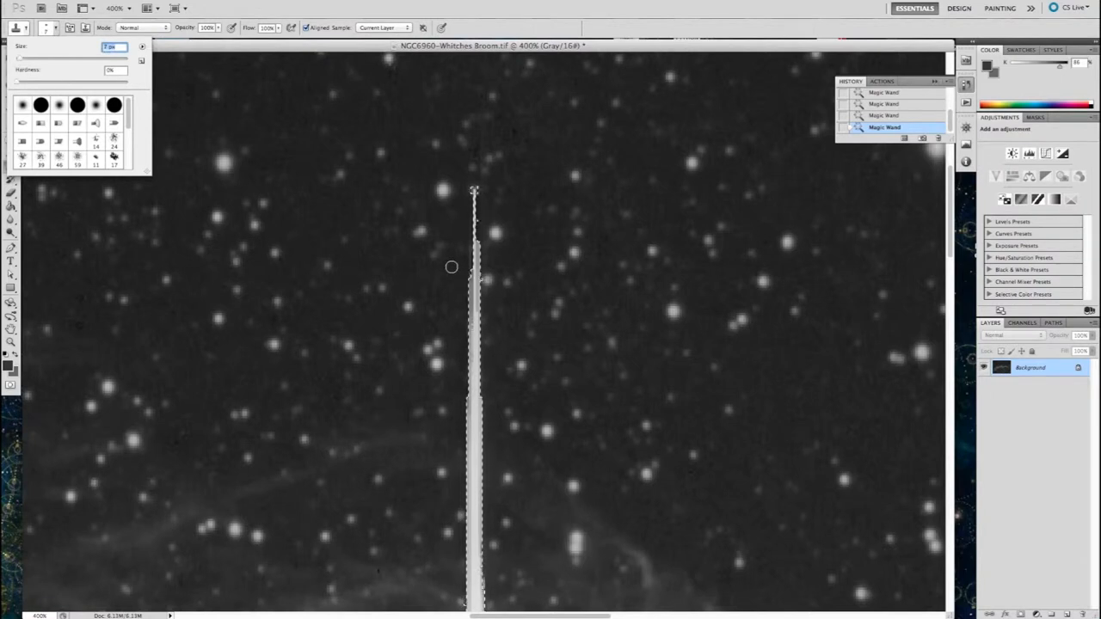
mouse_move(461, 225)
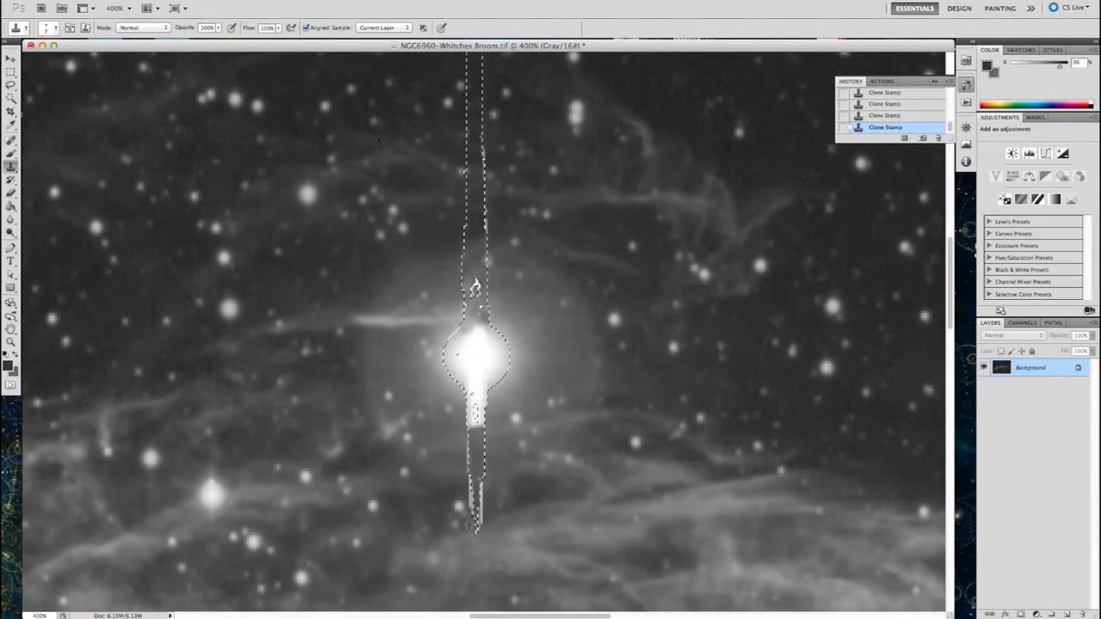
Step: Deselect and clone away the leftover streak remnants above and below the star
click(482, 318)
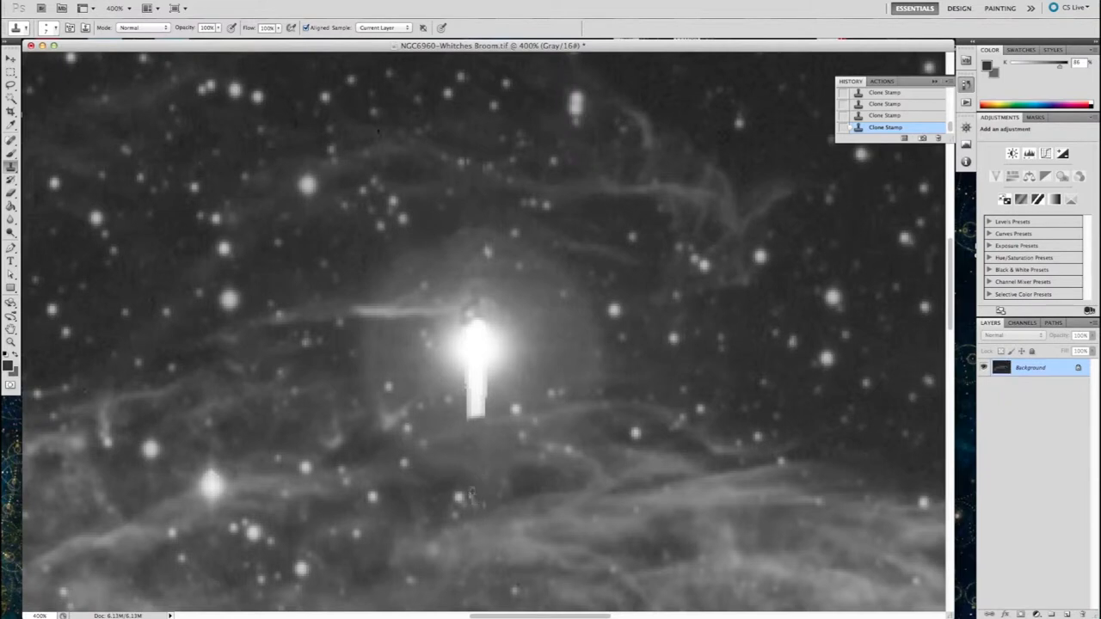
mouse_move(550, 492)
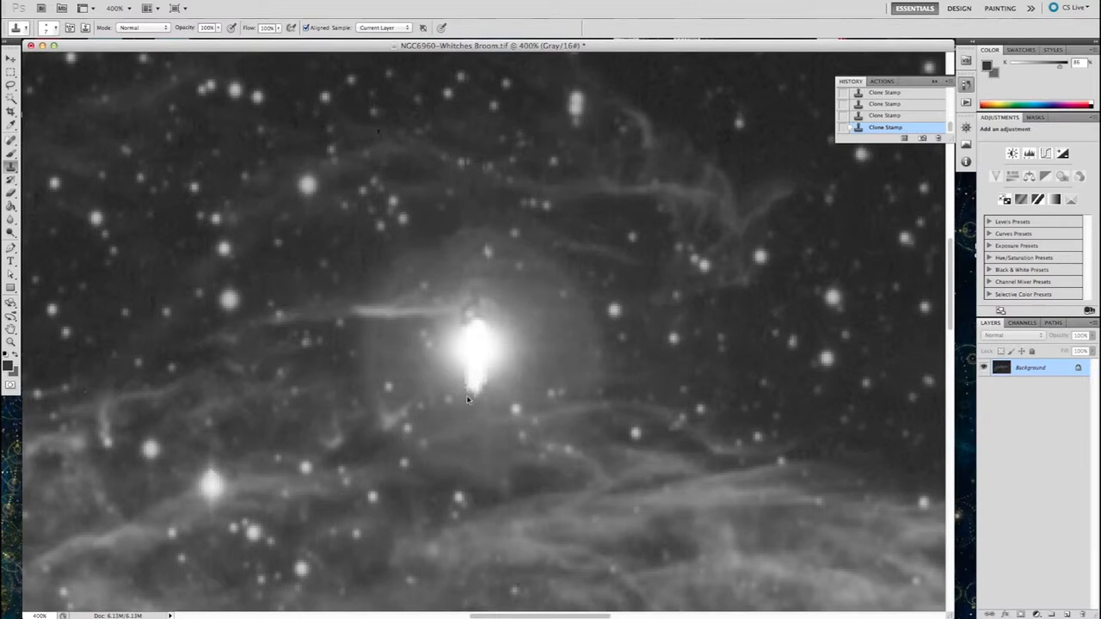
click(449, 365)
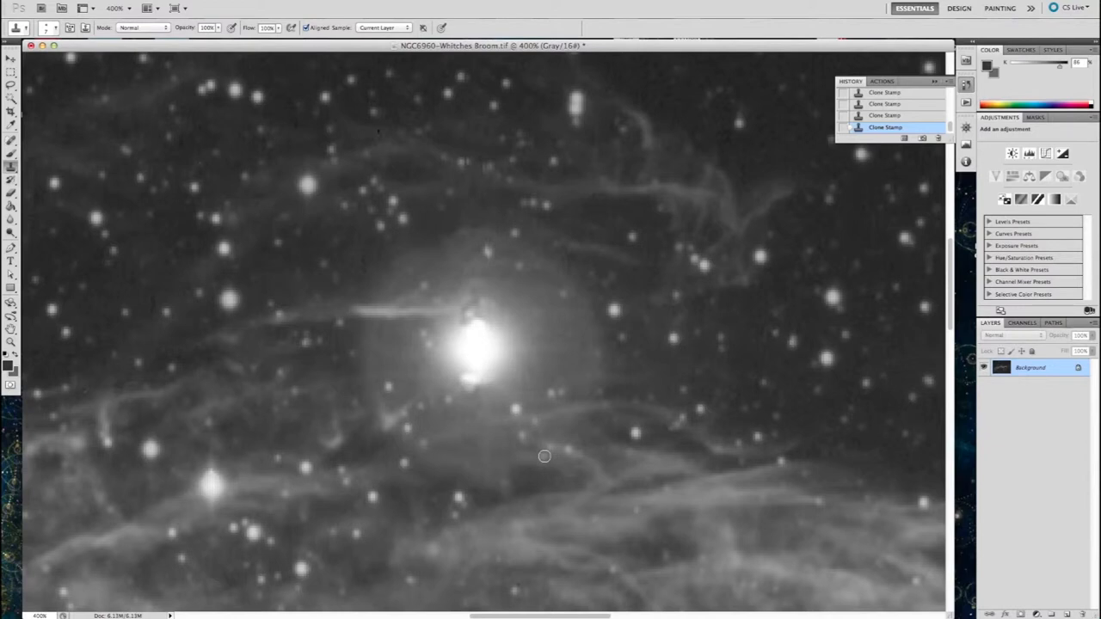
mouse_move(99, 282)
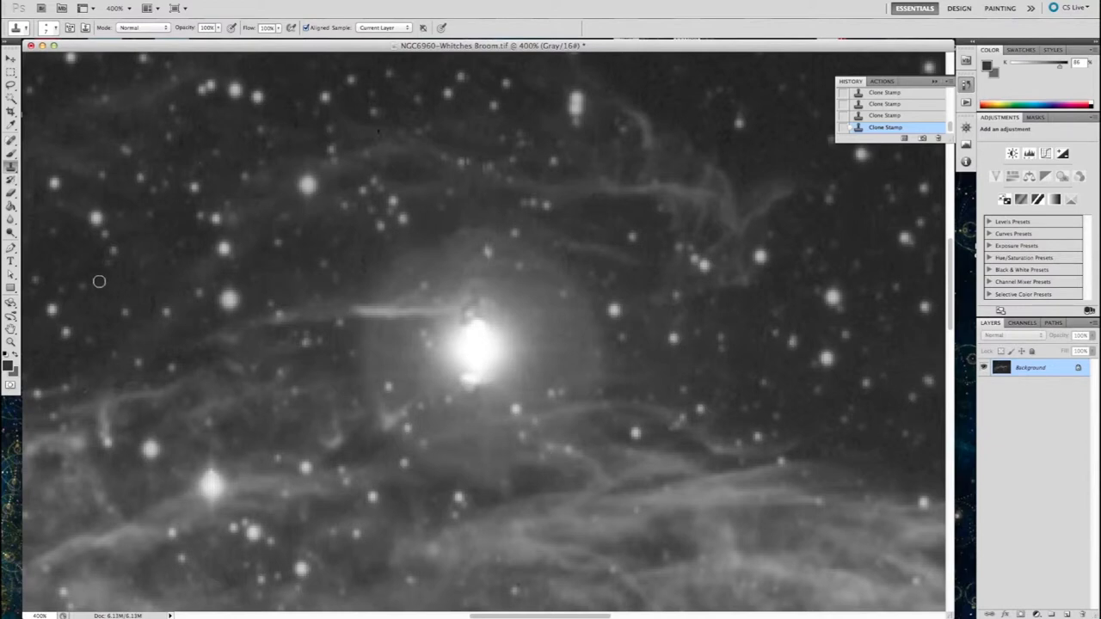
Step: Select the star's bright core with the Quick Selection tool
click(10, 84)
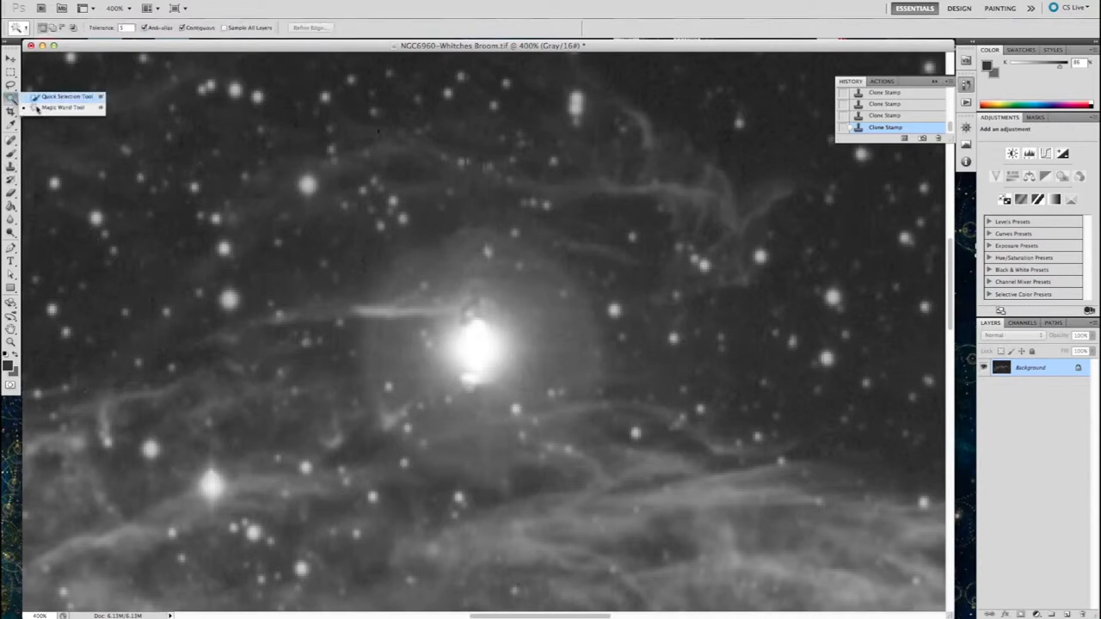
click(62, 107)
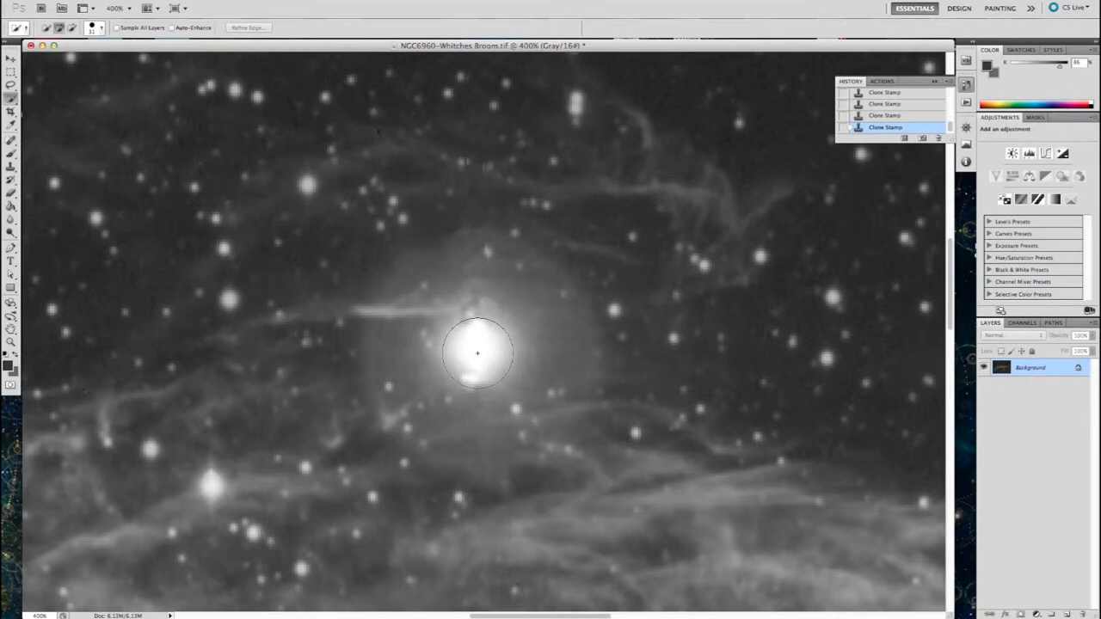
click(478, 353)
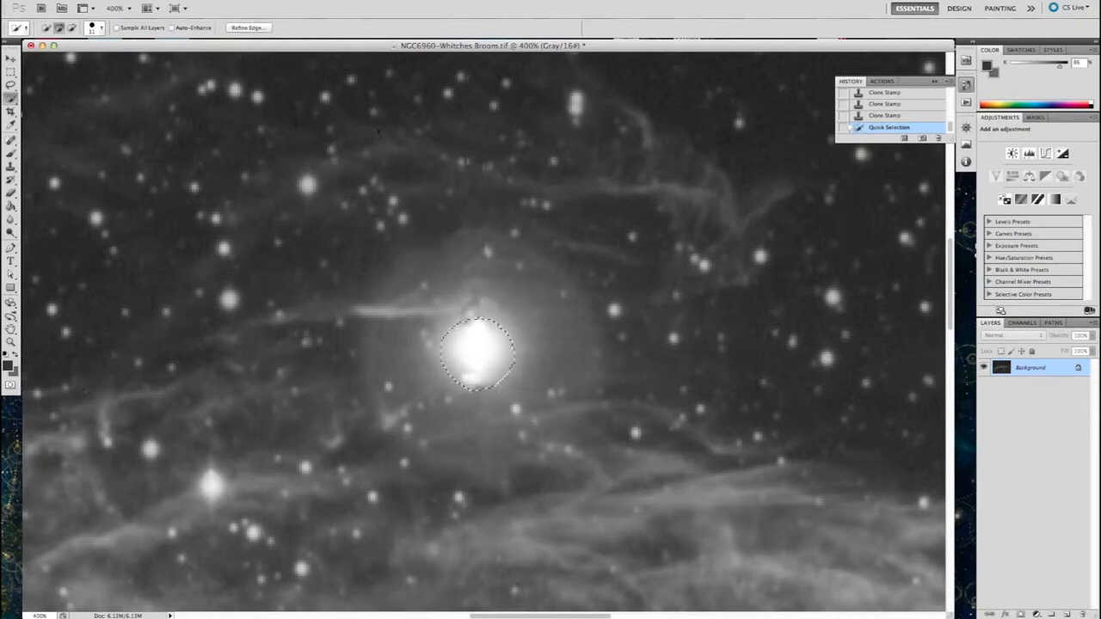
Step: Apply a Radial Blur in Spin mode to the selected star core
click(247, 113)
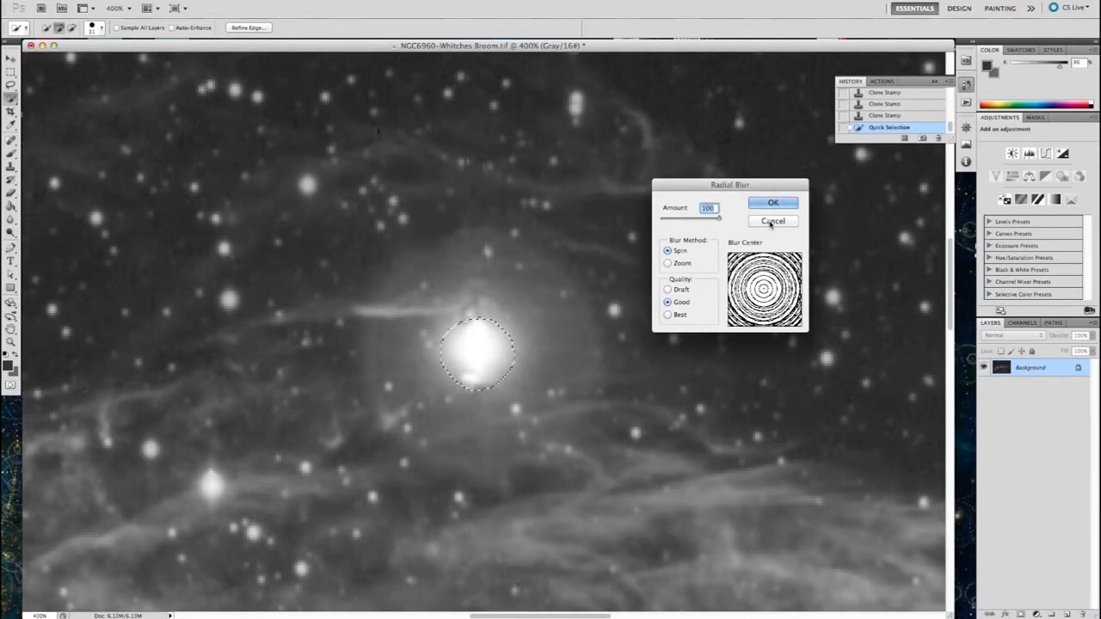
click(773, 220)
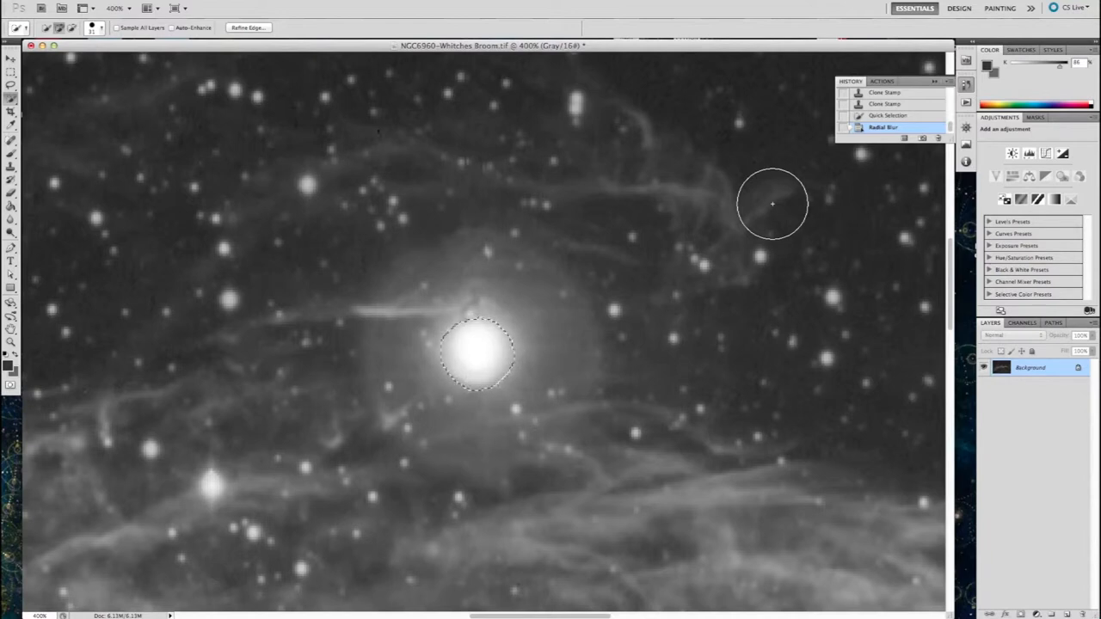
mouse_move(244, 3)
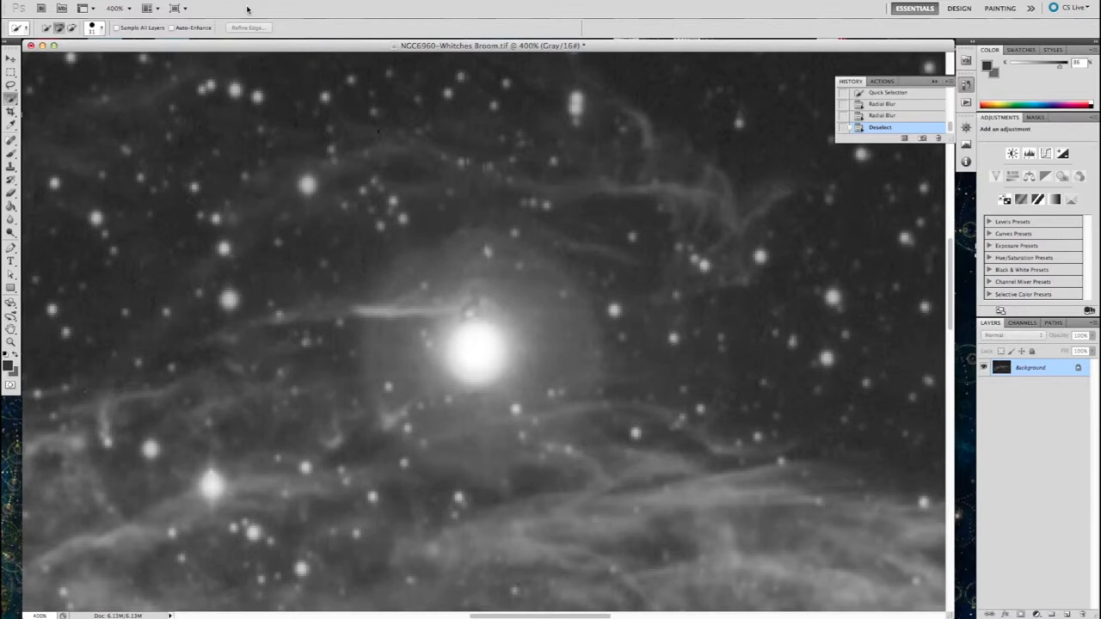
mouse_move(720, 265)
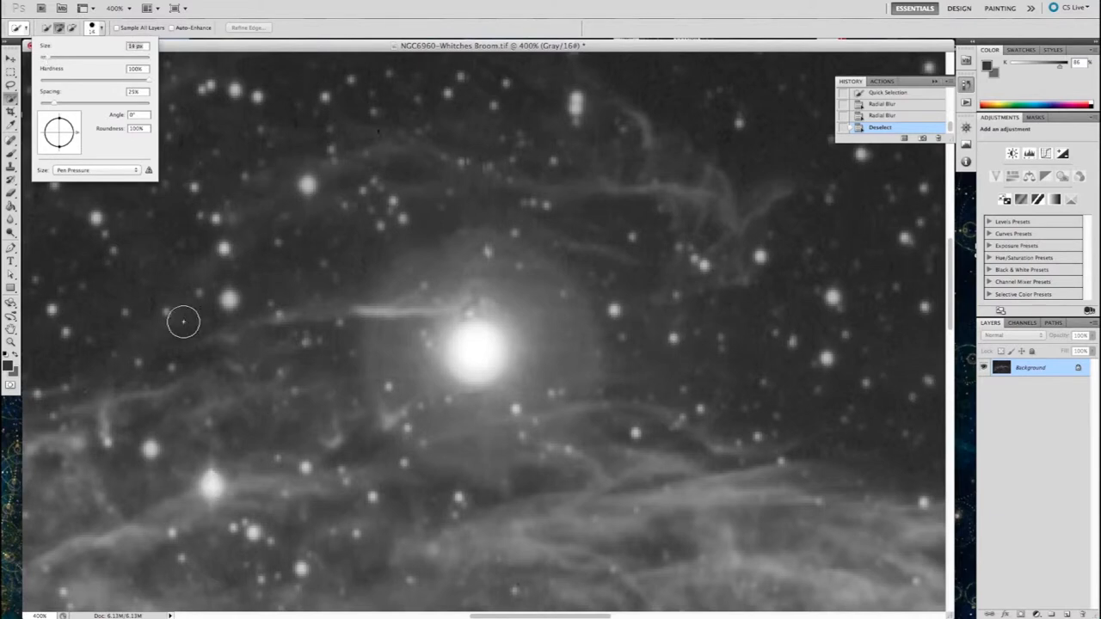
mouse_move(210, 485)
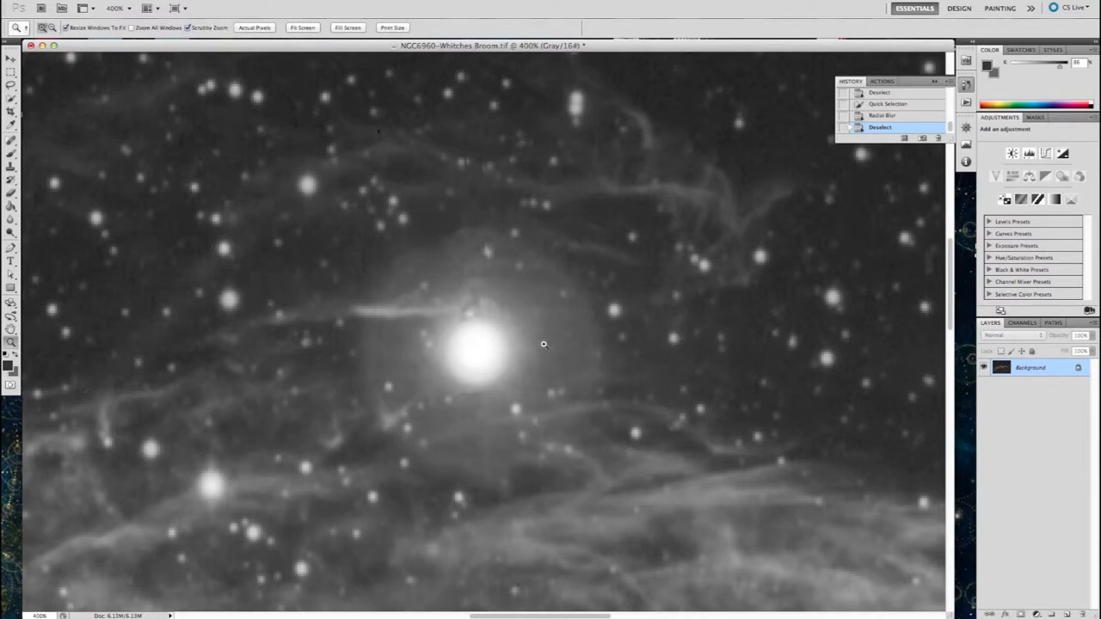
Step: Zoom onto the faint streak remnant above the star and clone it away with nearby sky
click(543, 344)
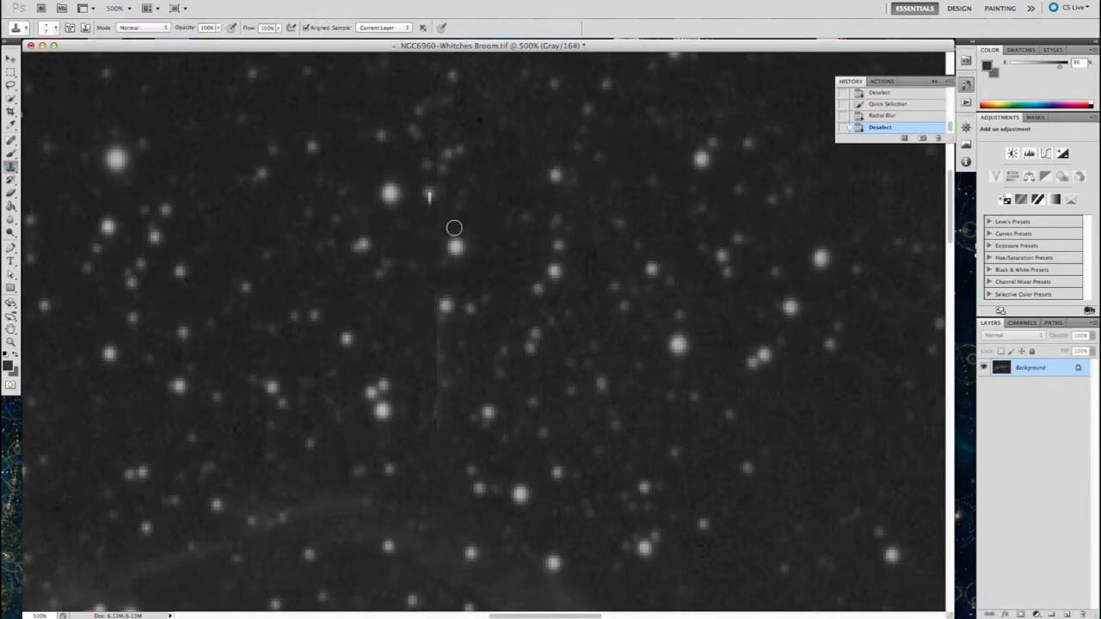
mouse_move(406, 243)
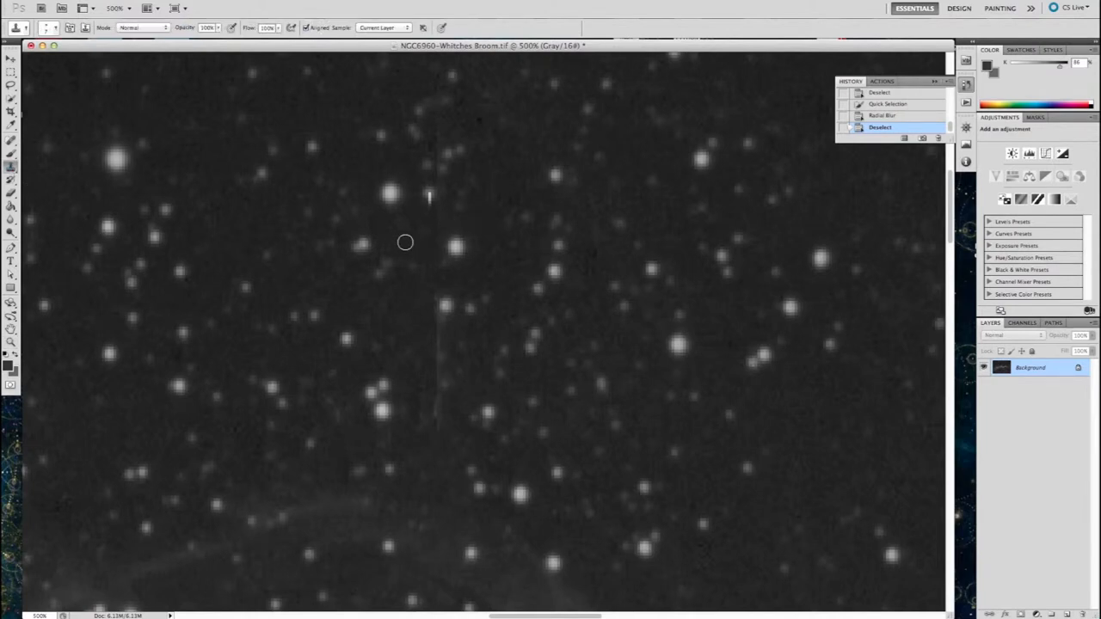
mouse_move(441, 220)
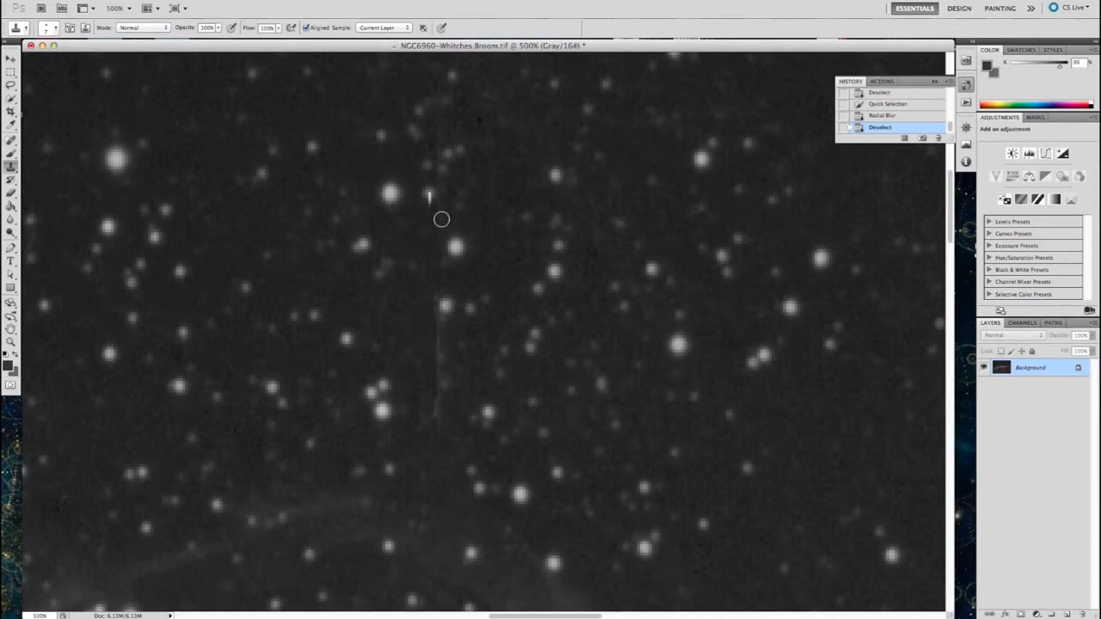
click(443, 230)
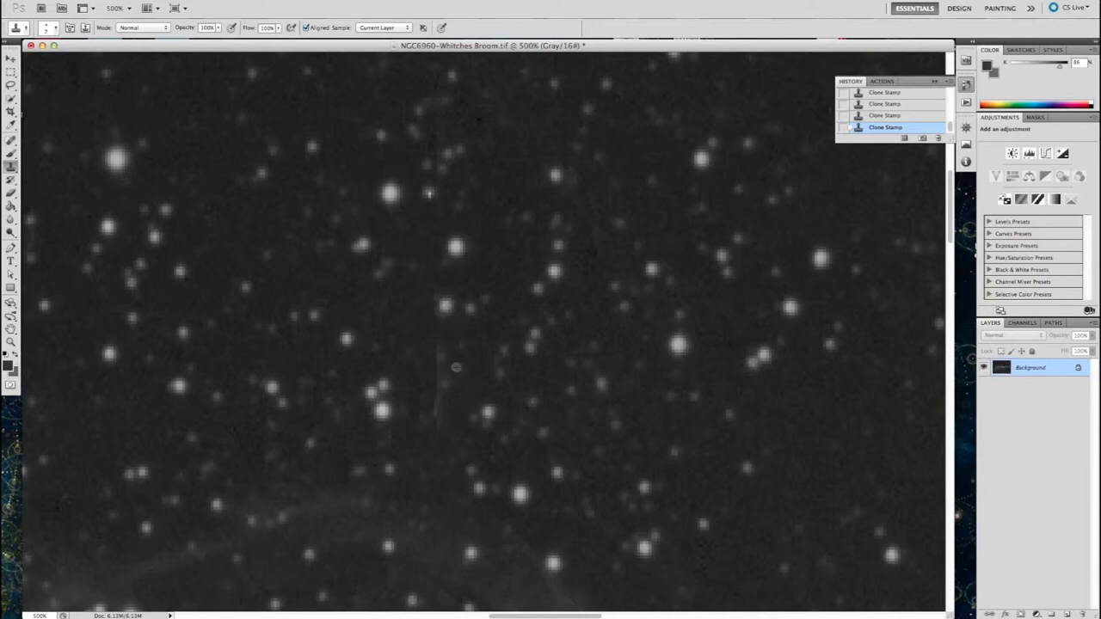
mouse_move(444, 405)
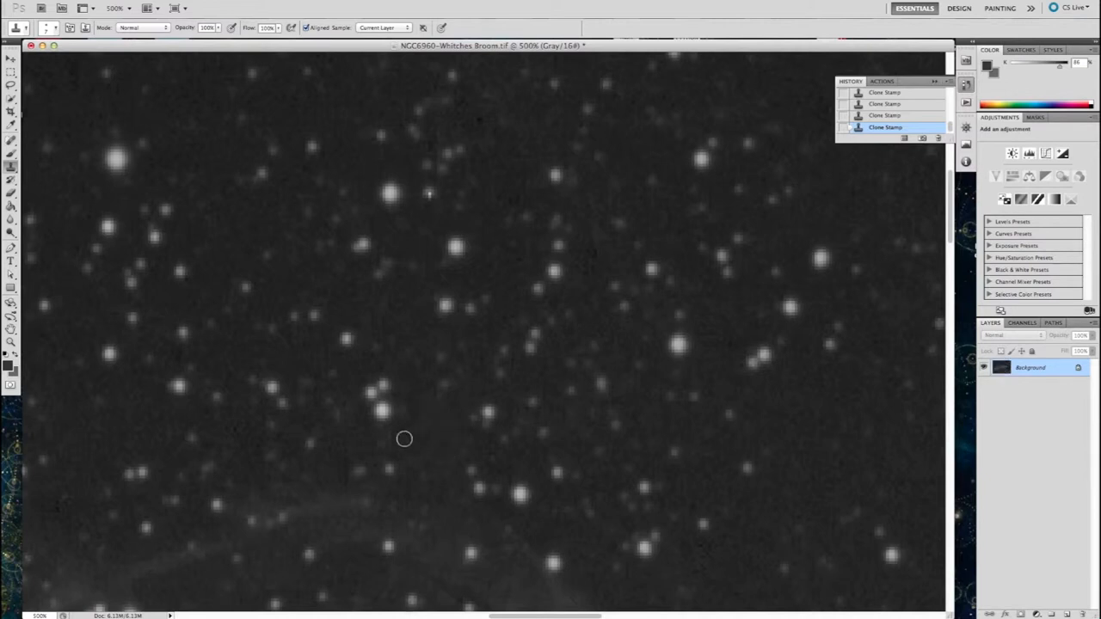
mouse_move(429, 399)
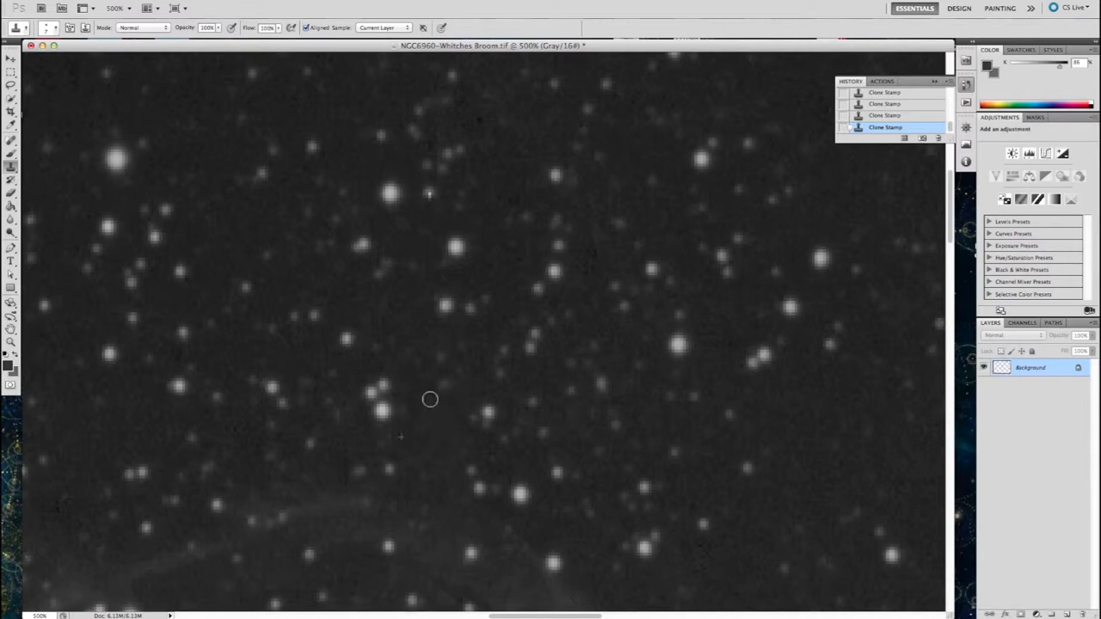
scroll(down, 3)
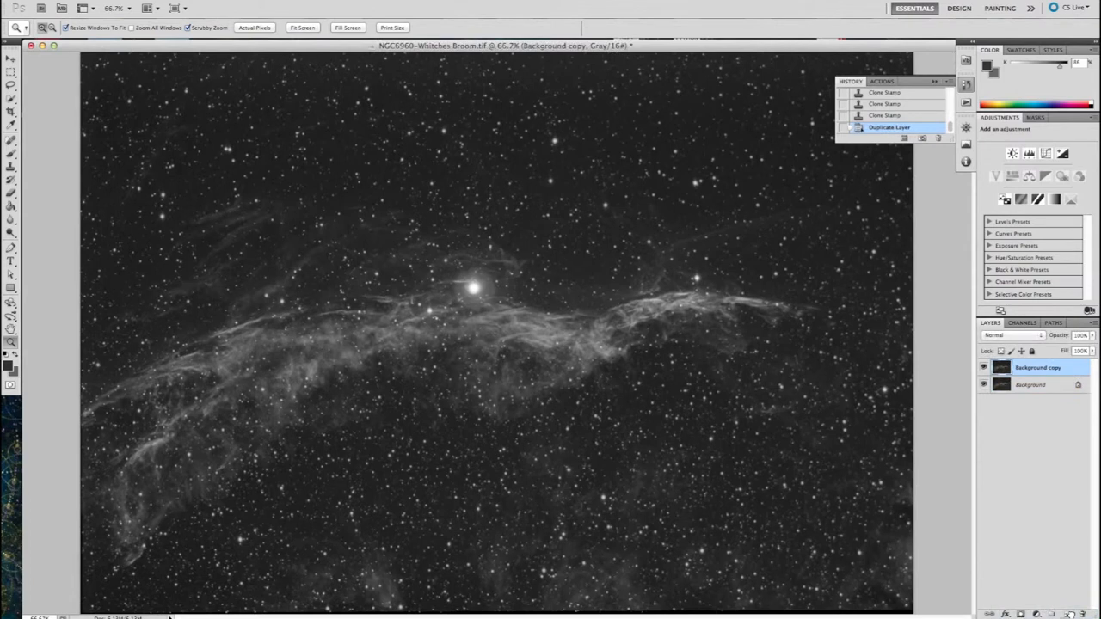
mouse_move(300, 7)
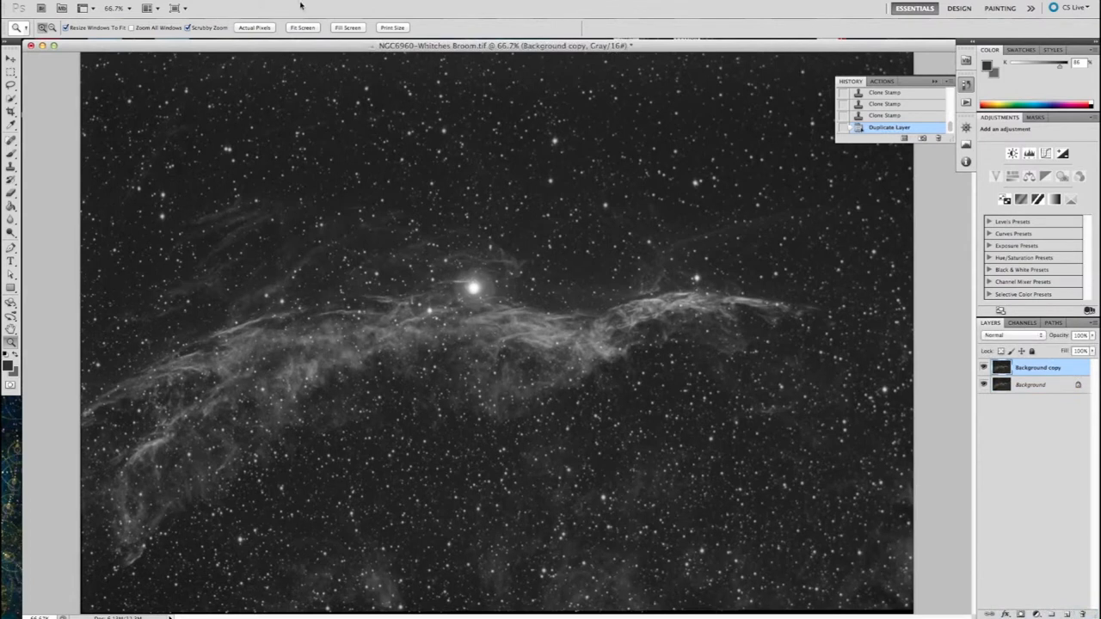
Step: Apply a High Pass filter of about 10 pixels radius to the duplicated layer
click(258, 7)
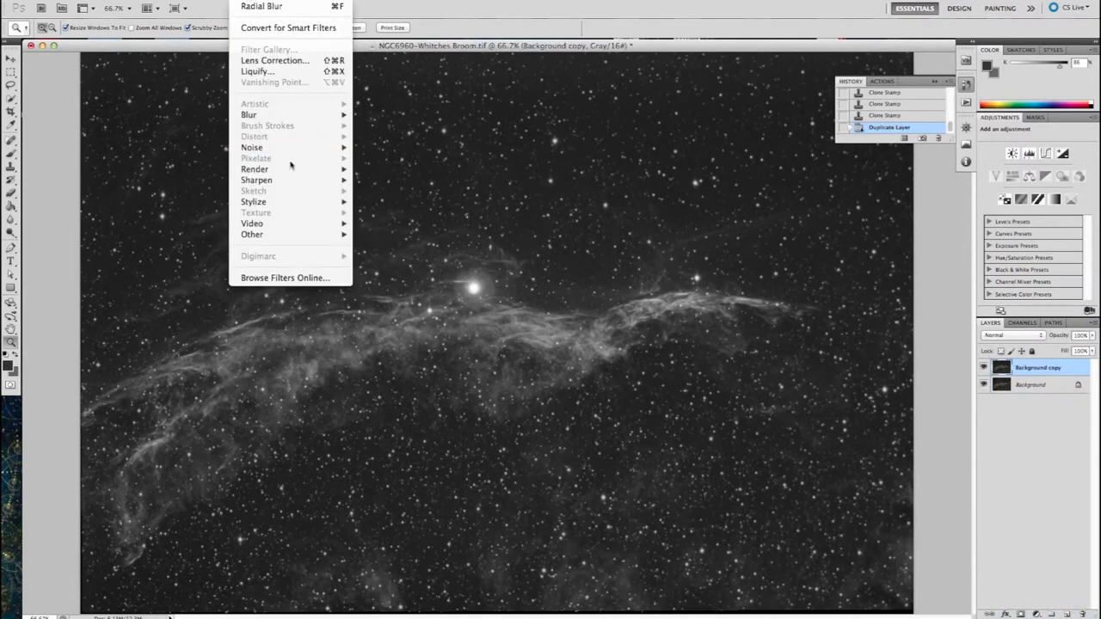
mouse_move(252, 234)
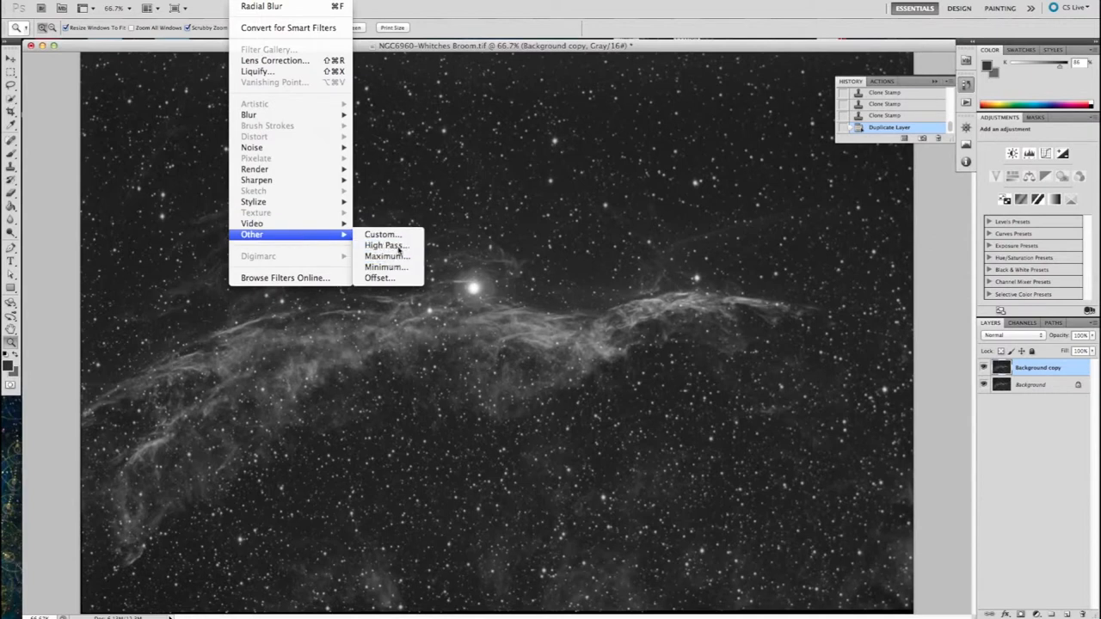
click(385, 245)
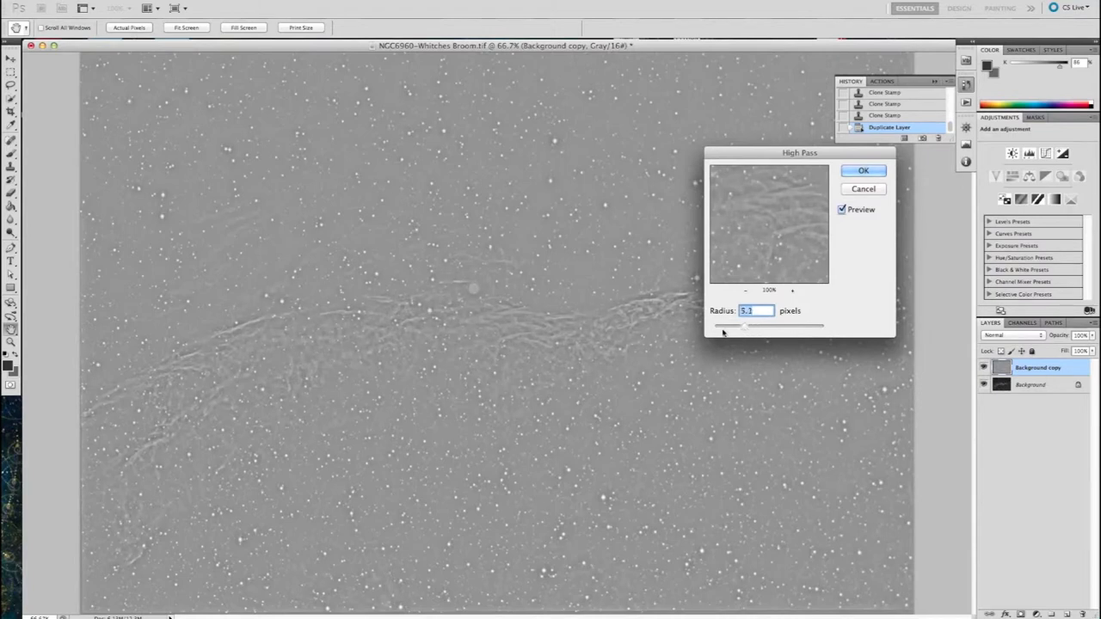
drag(741, 326, 715, 326)
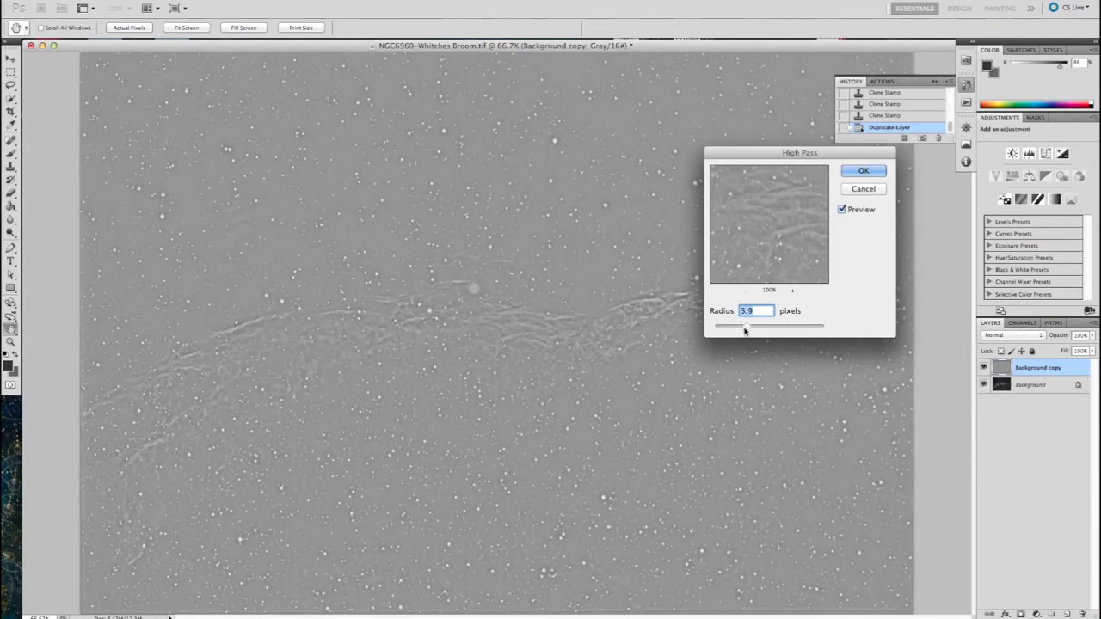
drag(743, 325, 755, 325)
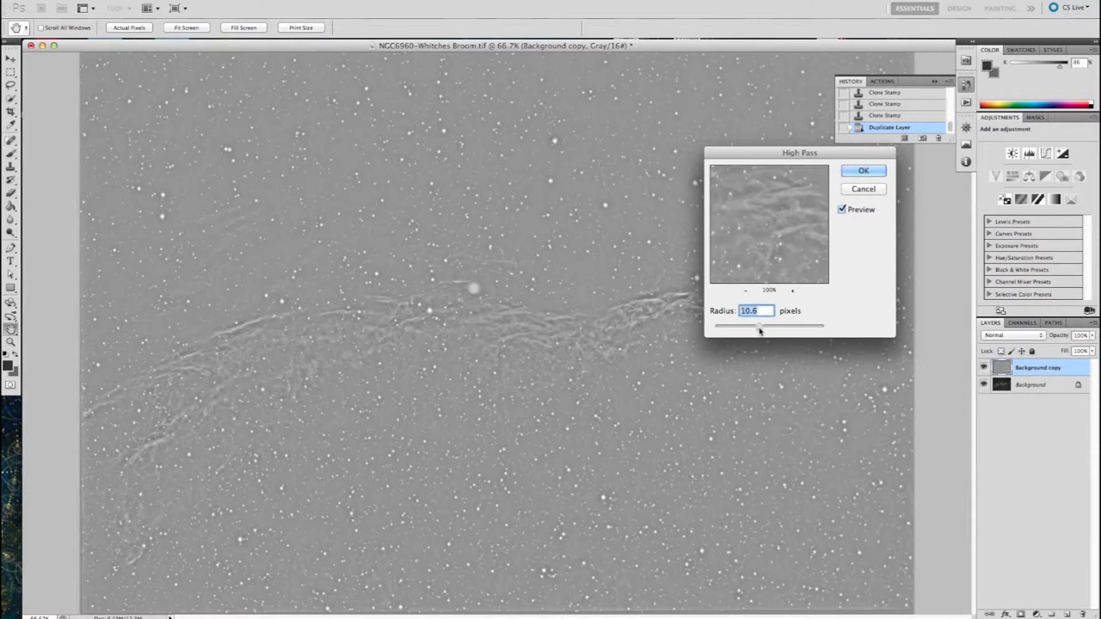
mouse_move(792, 224)
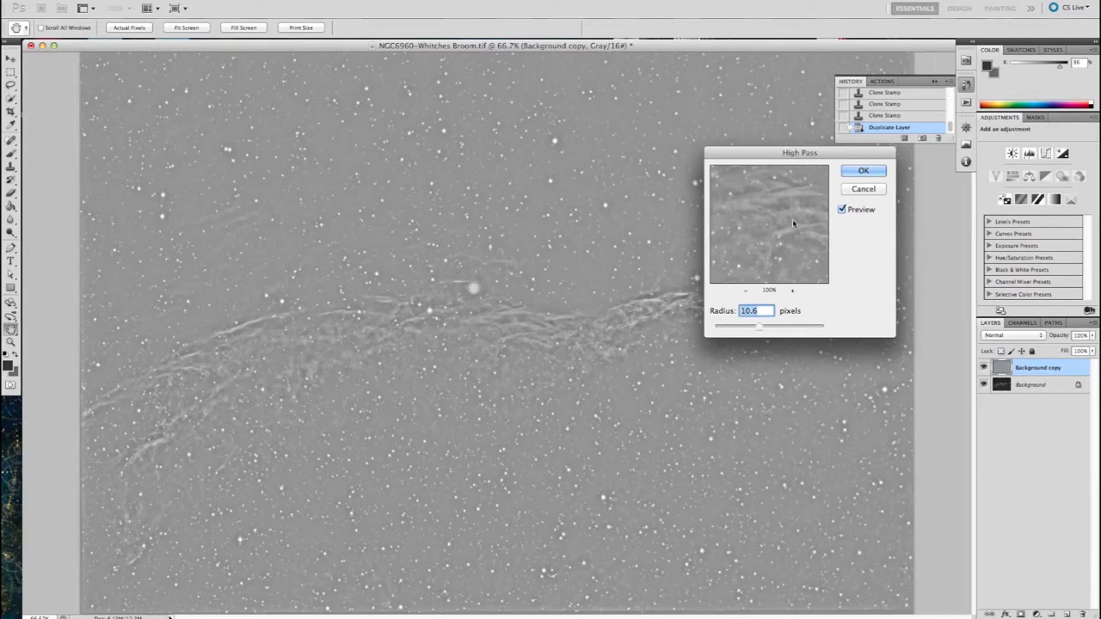
click(863, 170)
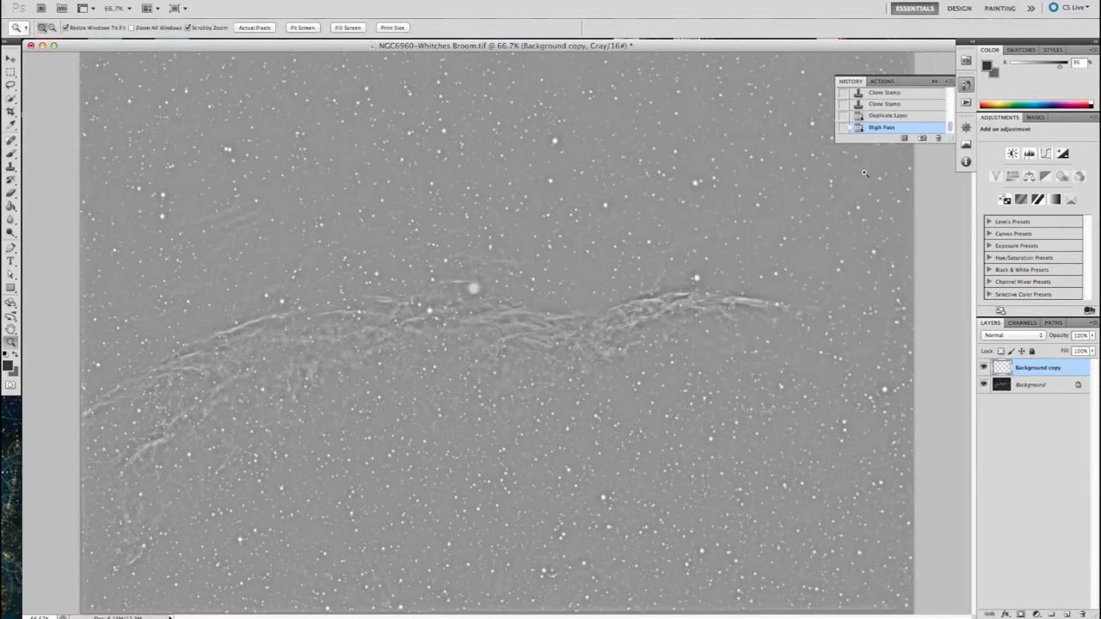
Step: Set the high-pass layer to Overlay blend mode and toggle it to compare the sharpening
click(1013, 334)
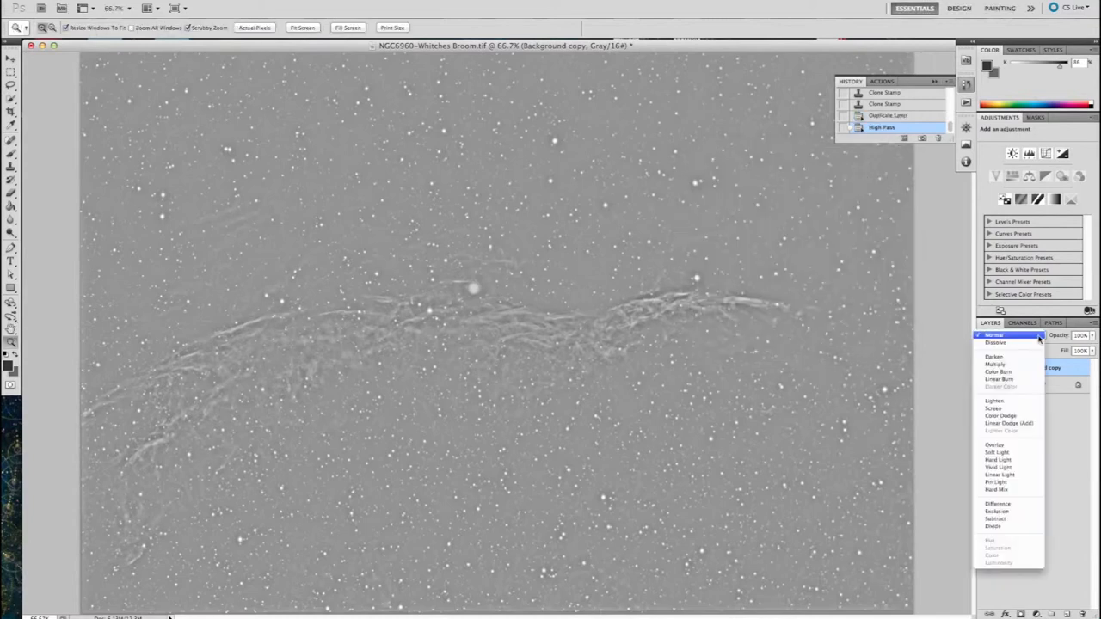
click(994, 443)
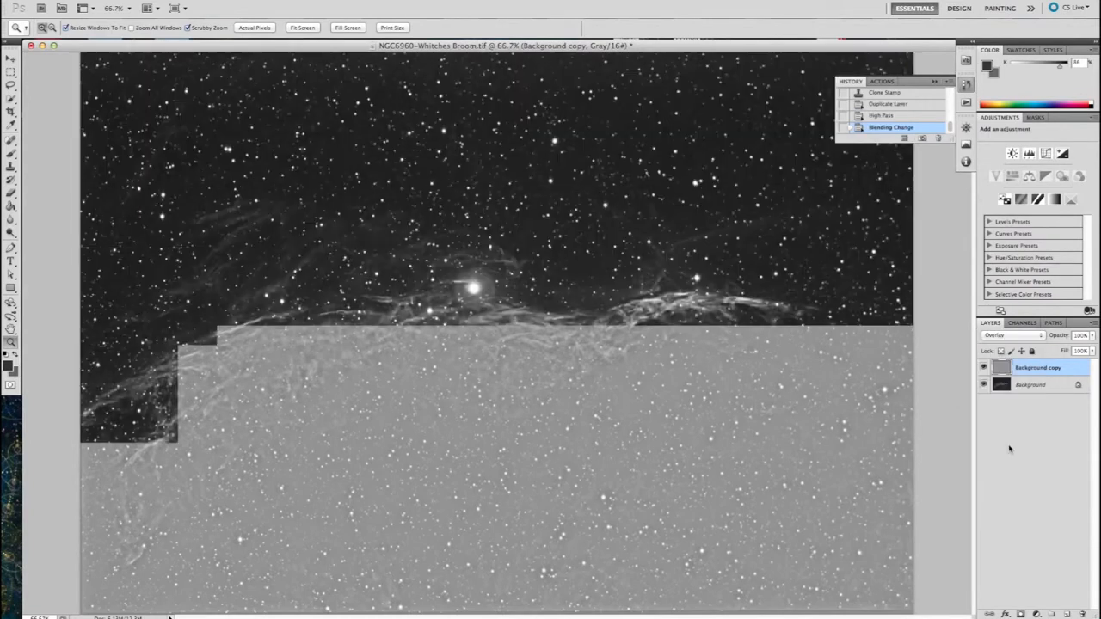
click(983, 368)
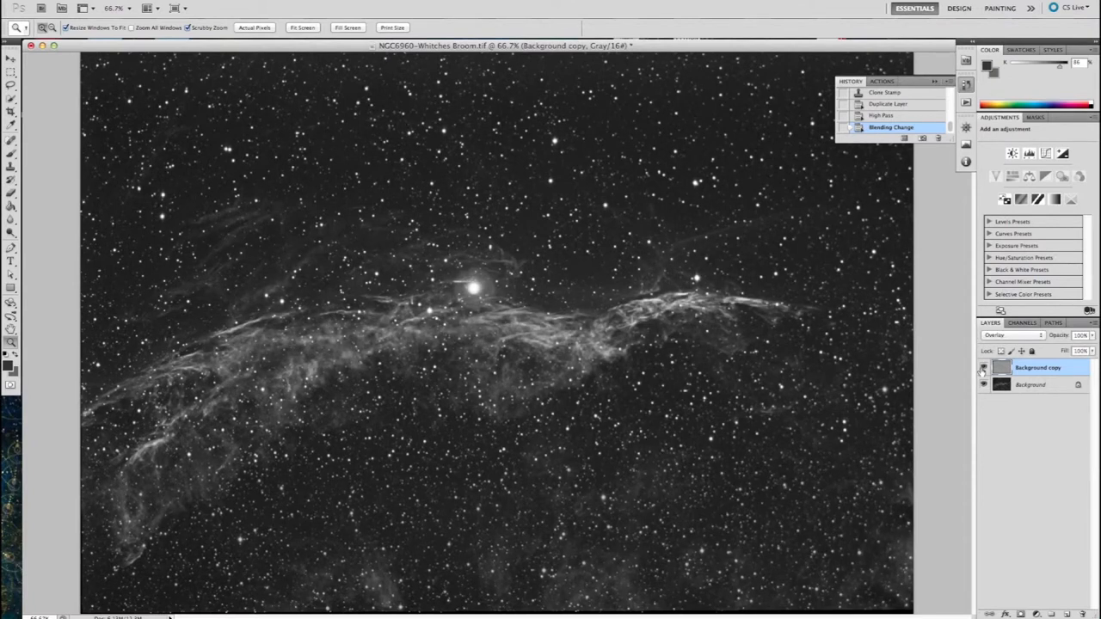
click(984, 368)
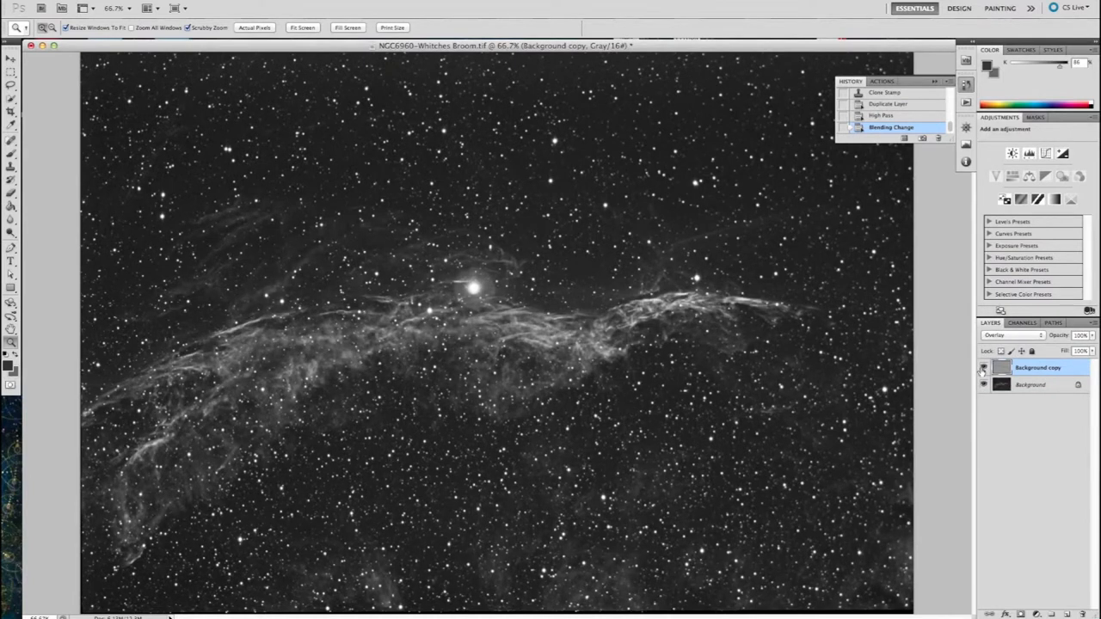
click(1015, 334)
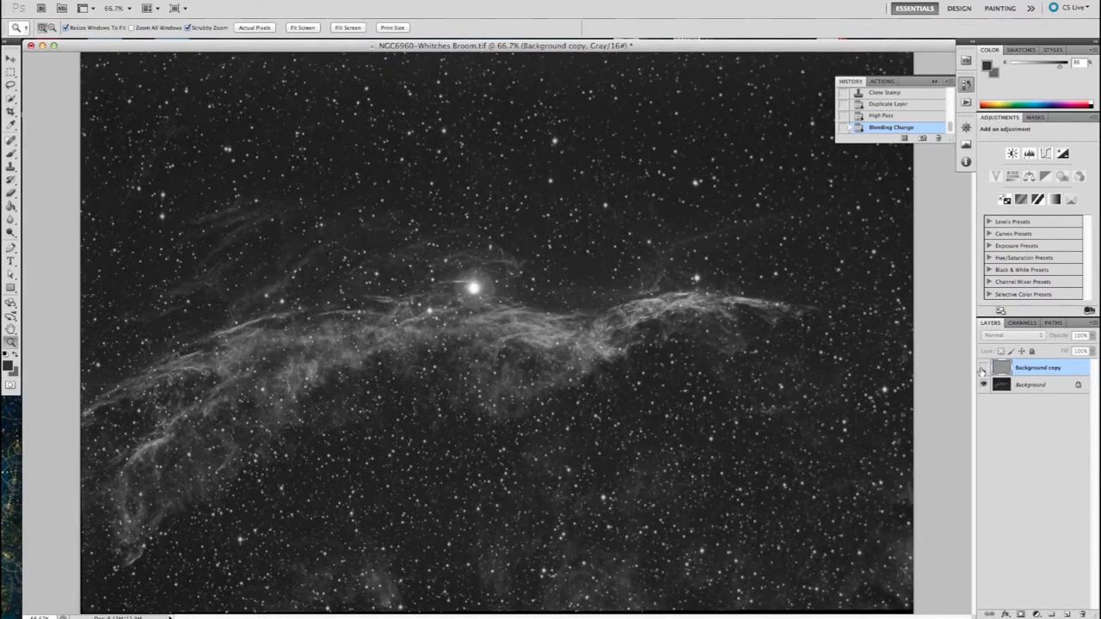
click(1011, 334)
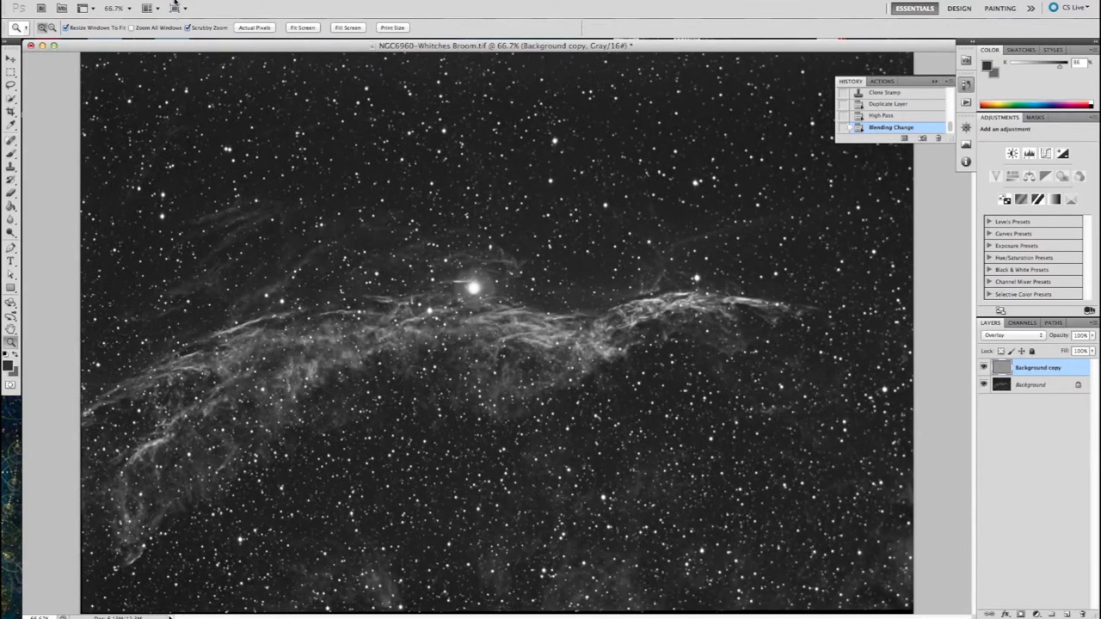
click(192, 7)
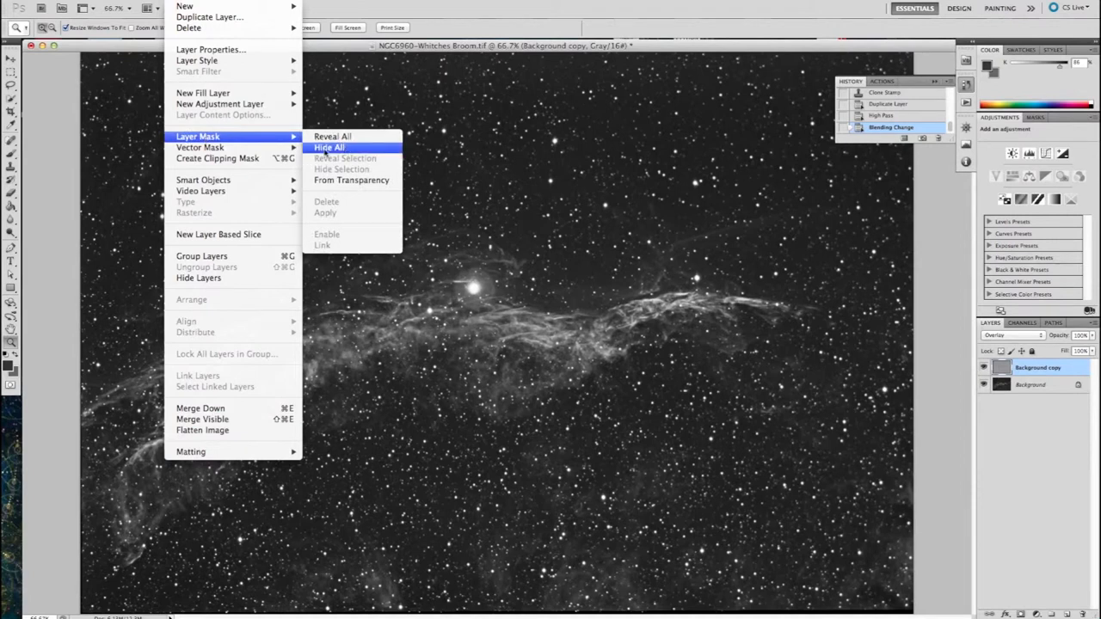
Step: Add a Hide All layer mask to the sharpening layer
click(333, 136)
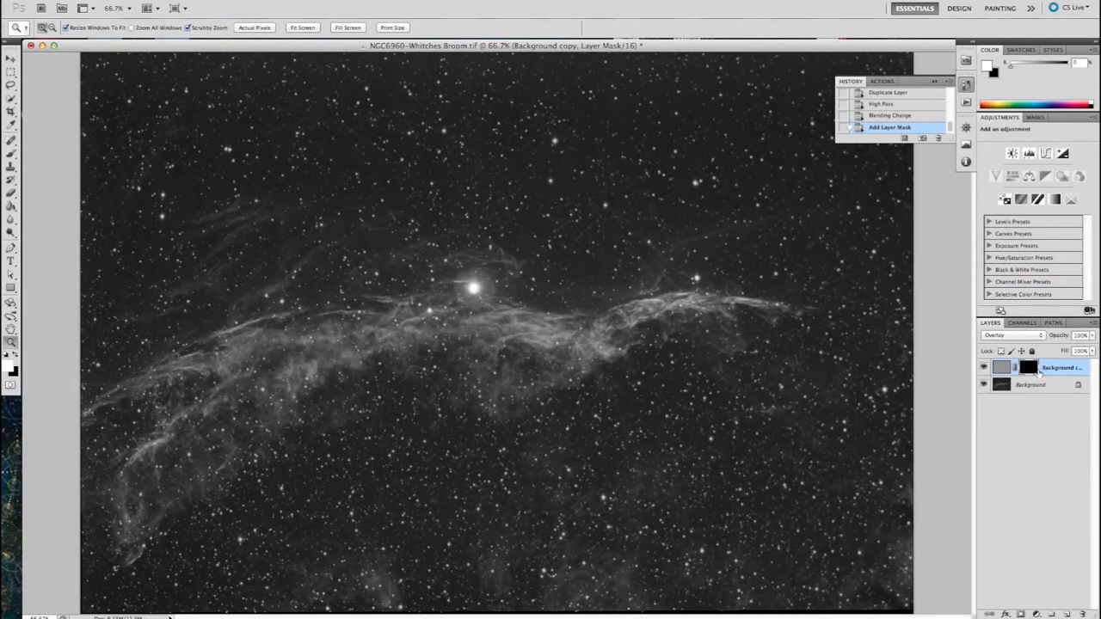
mouse_move(653, 316)
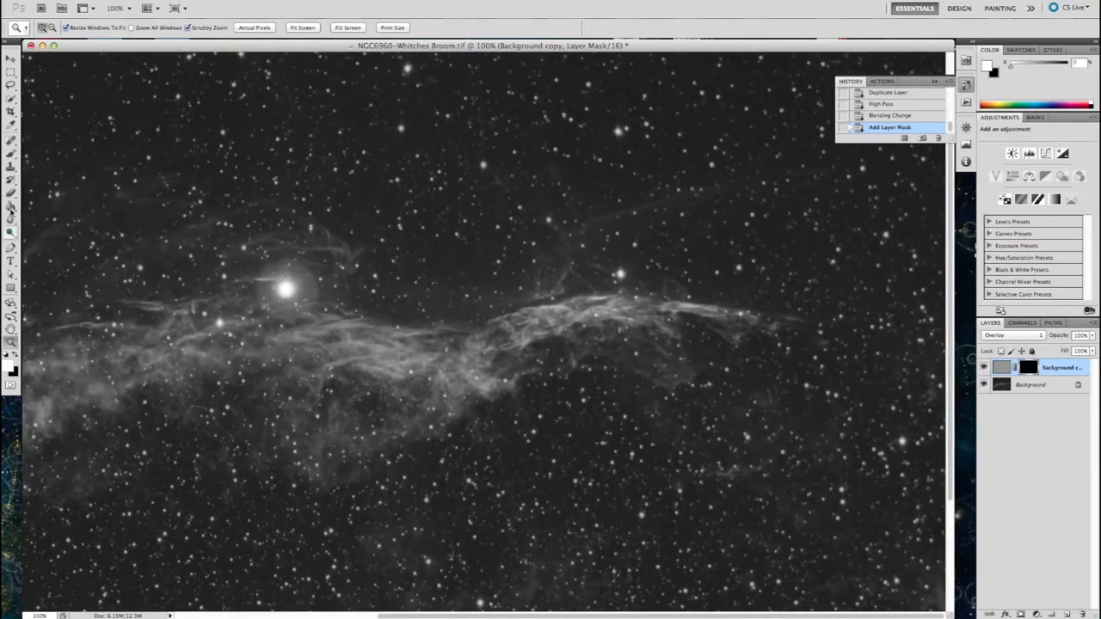
Step: Paint white on the mask with the Brush to reveal sharpening along the nebula filaments
click(10, 153)
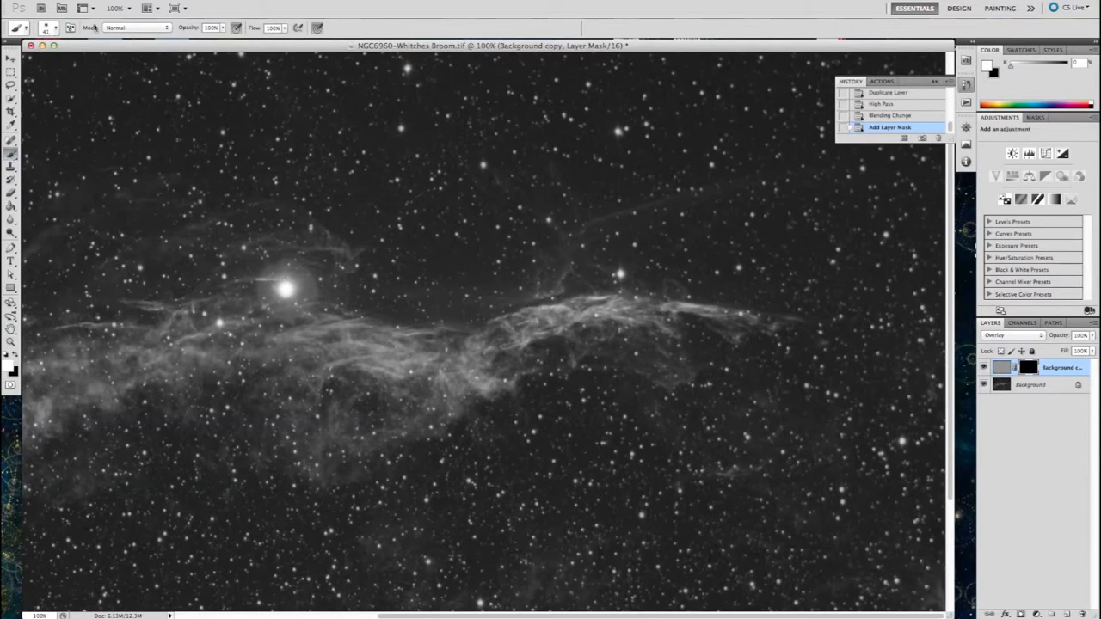
click(62, 27)
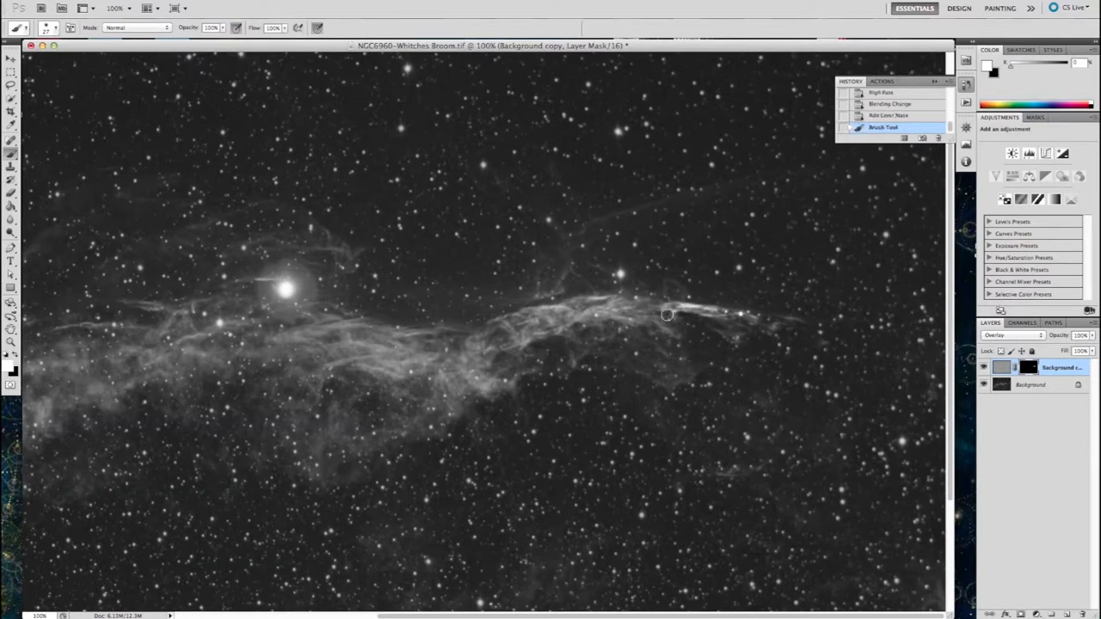
drag(667, 313, 533, 306)
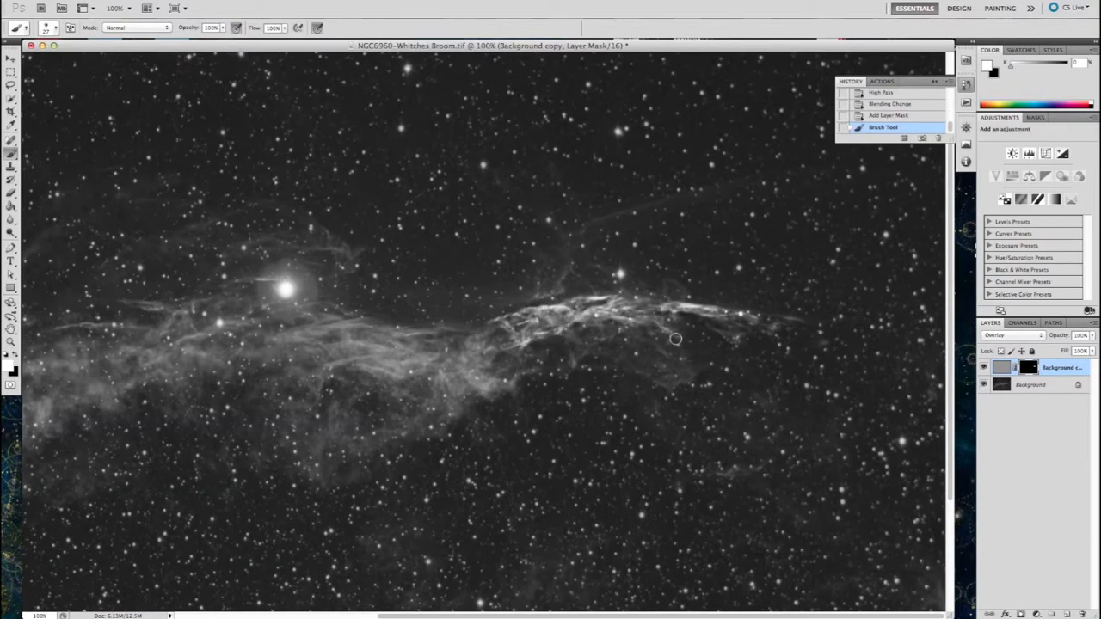
mouse_move(574, 344)
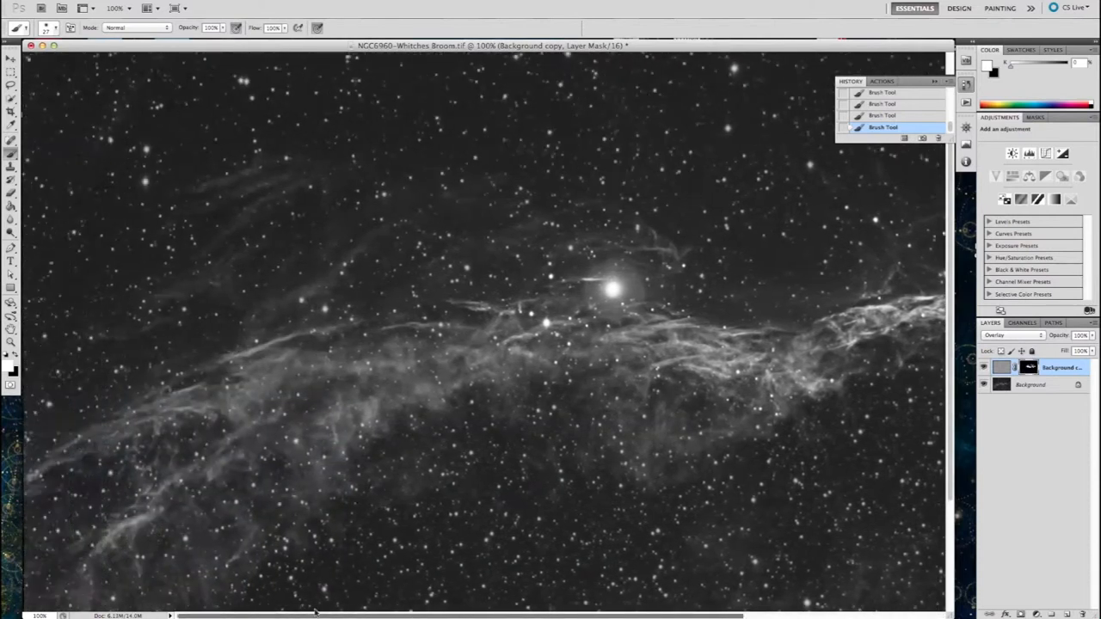
mouse_move(343, 403)
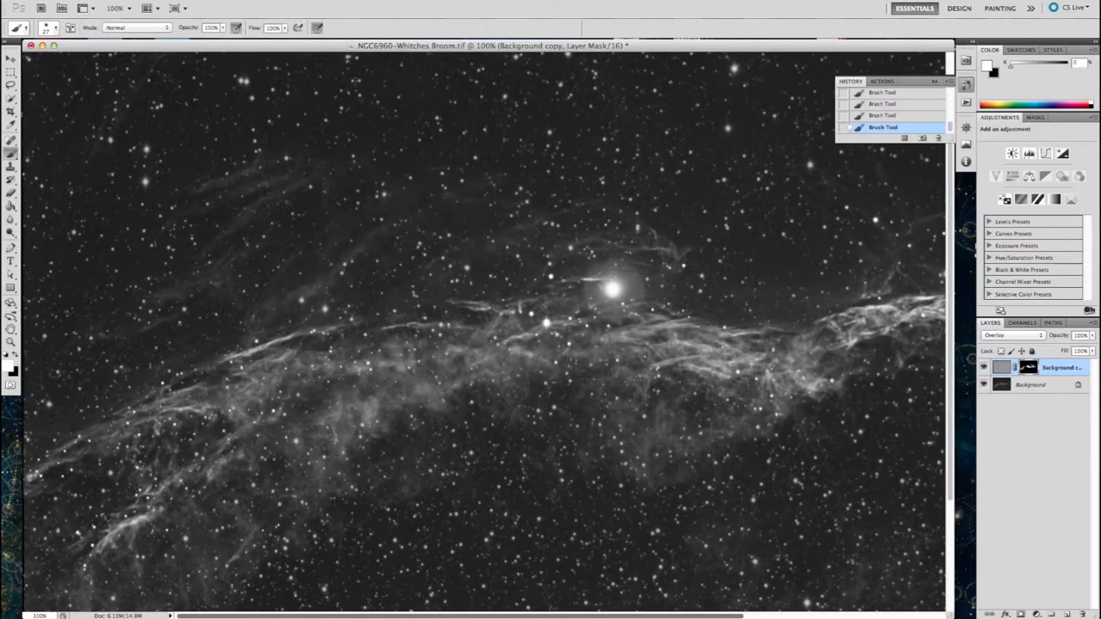
mouse_move(436, 405)
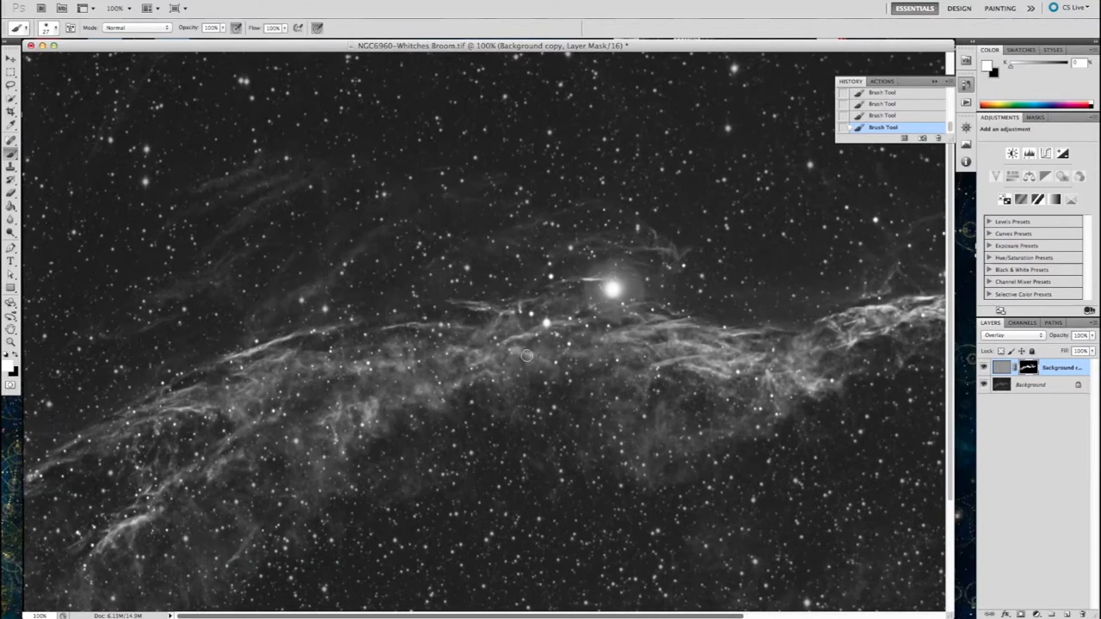
mouse_move(155, 297)
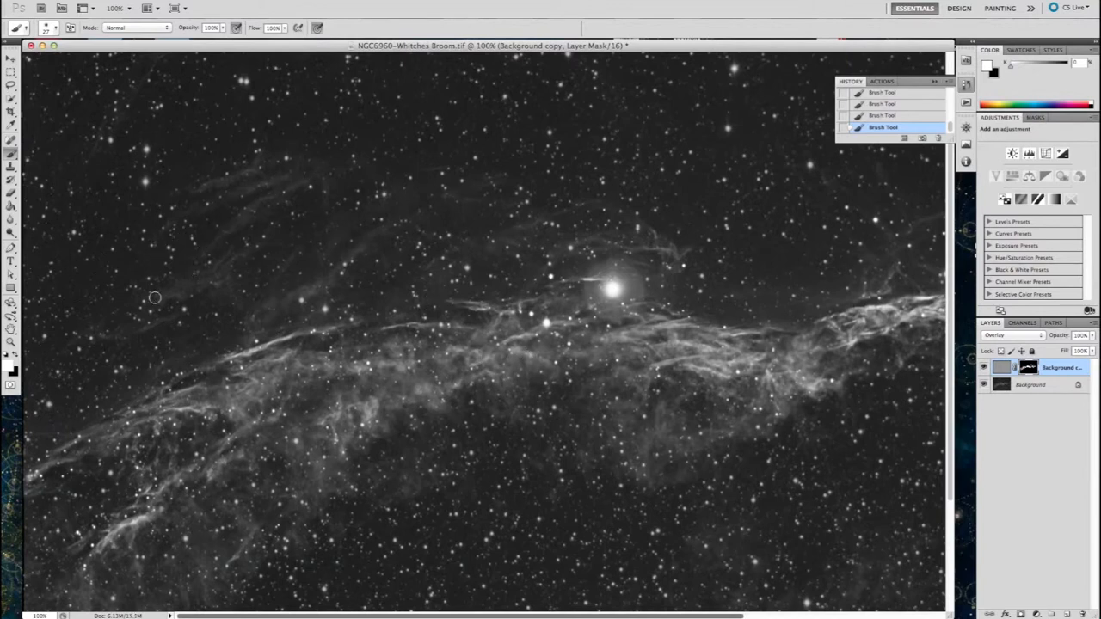
mouse_move(326, 240)
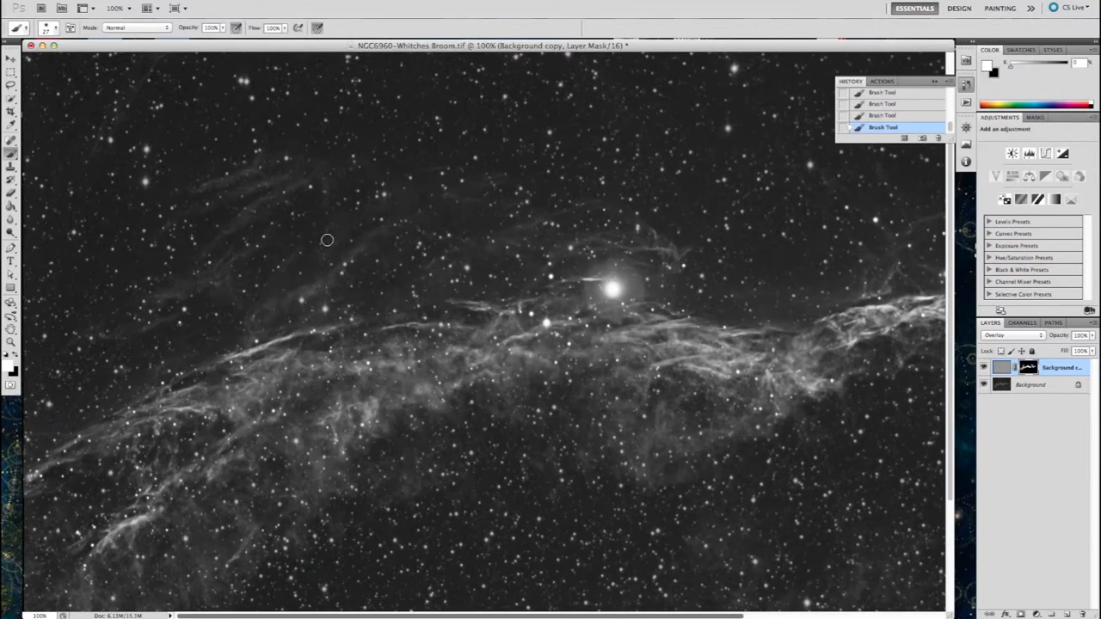
mouse_move(421, 269)
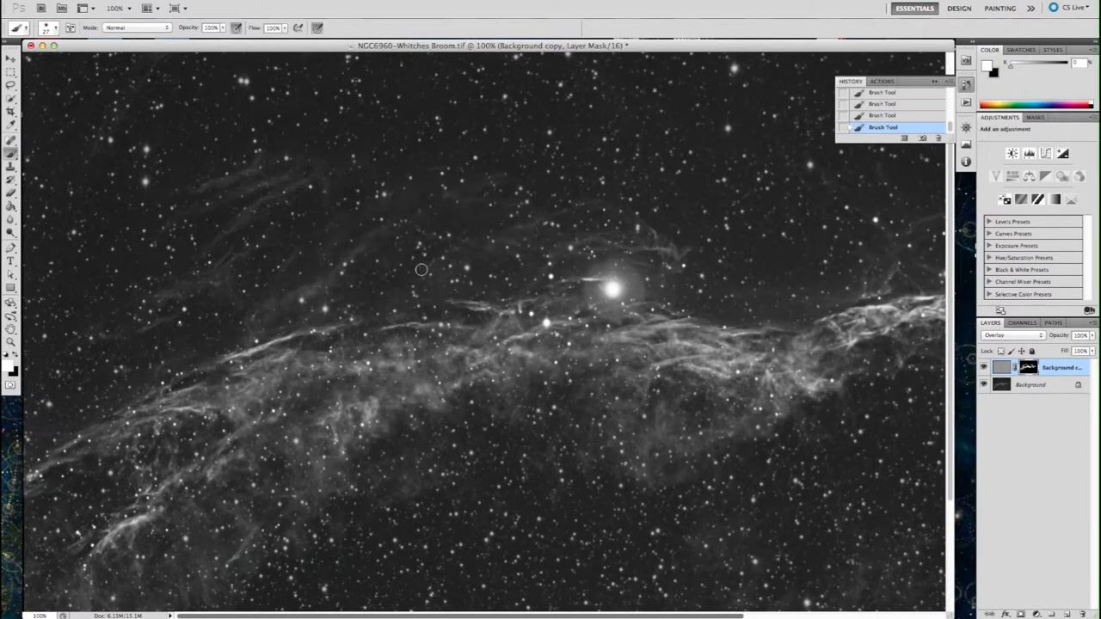
mouse_move(213, 441)
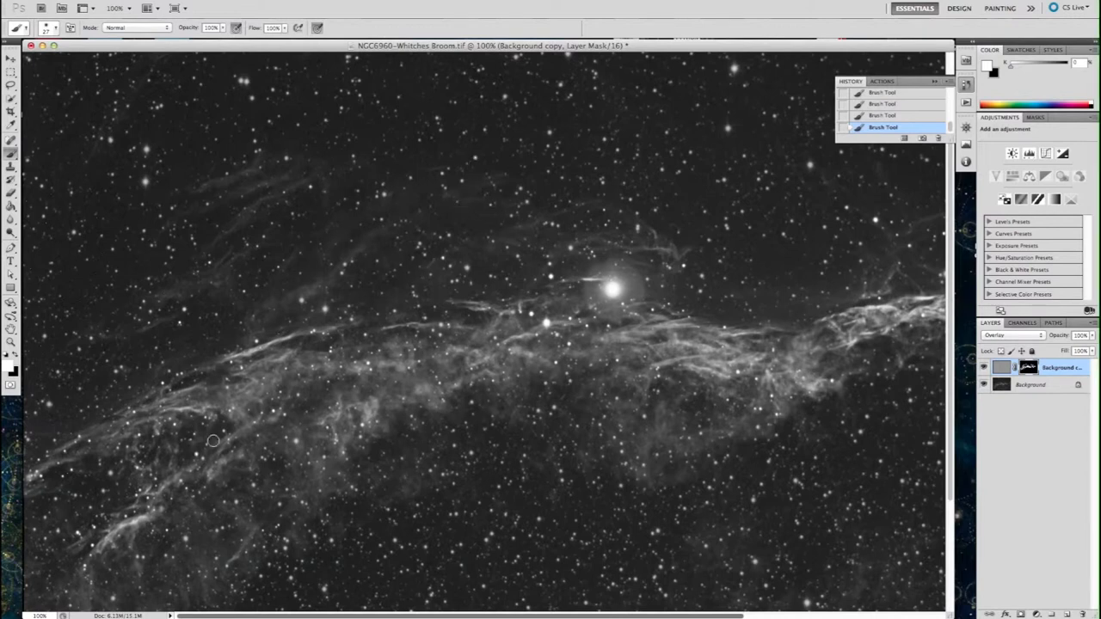
mouse_move(132, 542)
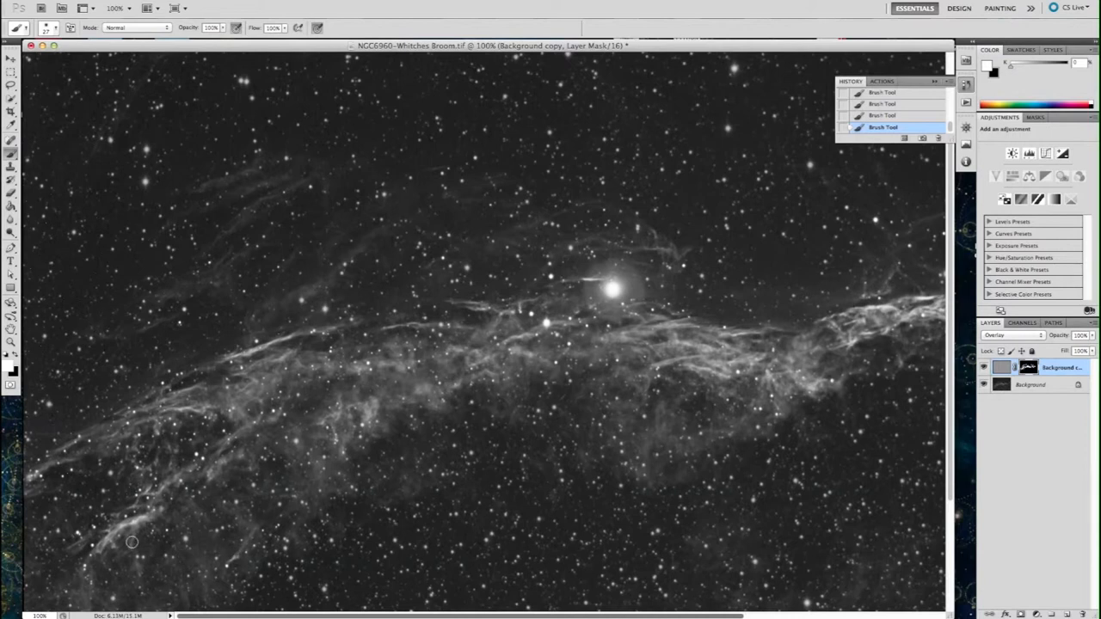
mouse_move(610, 380)
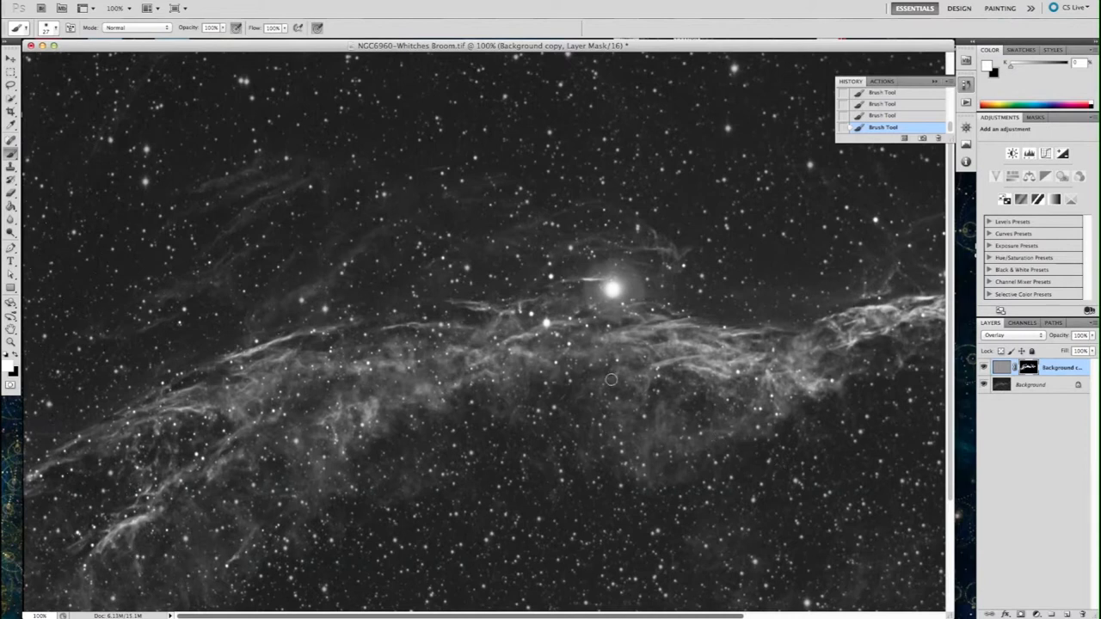
mouse_move(671, 444)
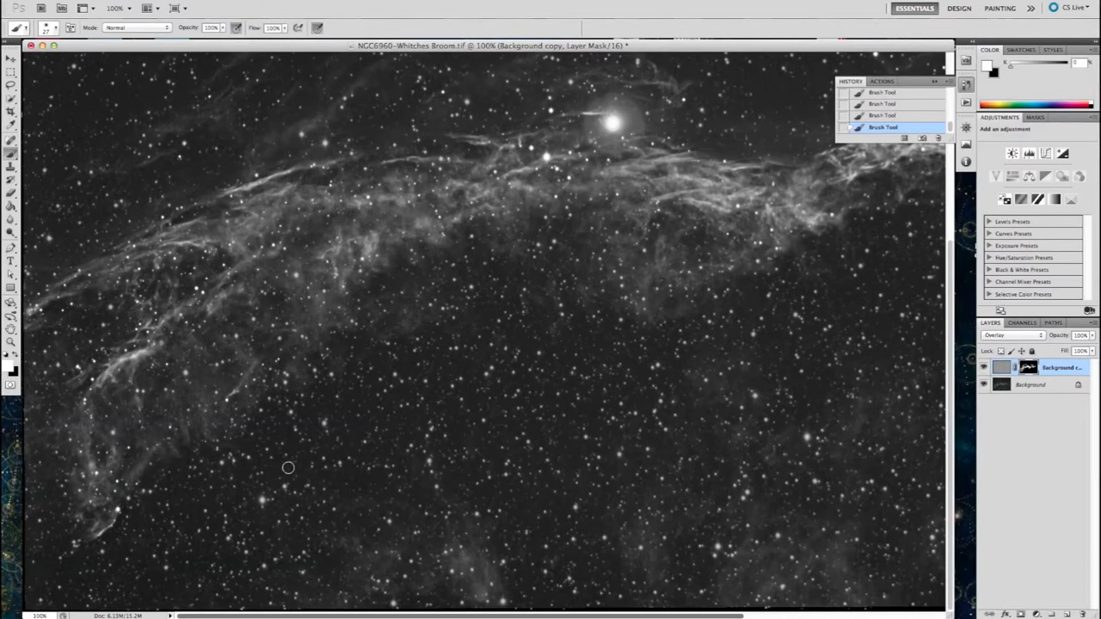
mouse_move(76, 378)
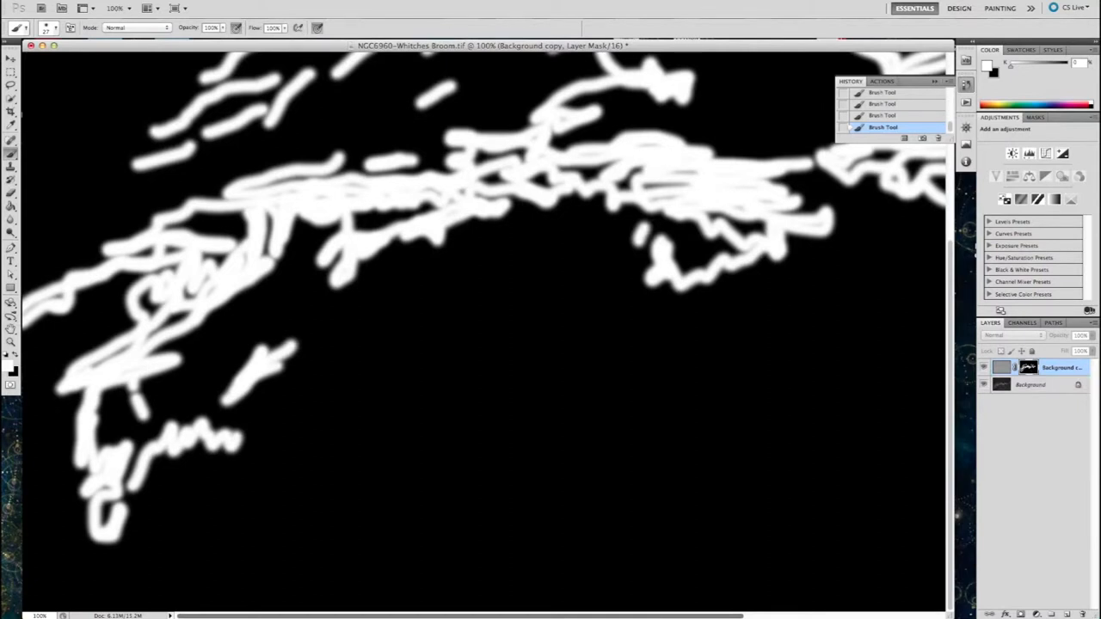
Step: Apply a 15-pixel Gaussian Blur to the painted layer mask to feather the sharpening
click(275, 7)
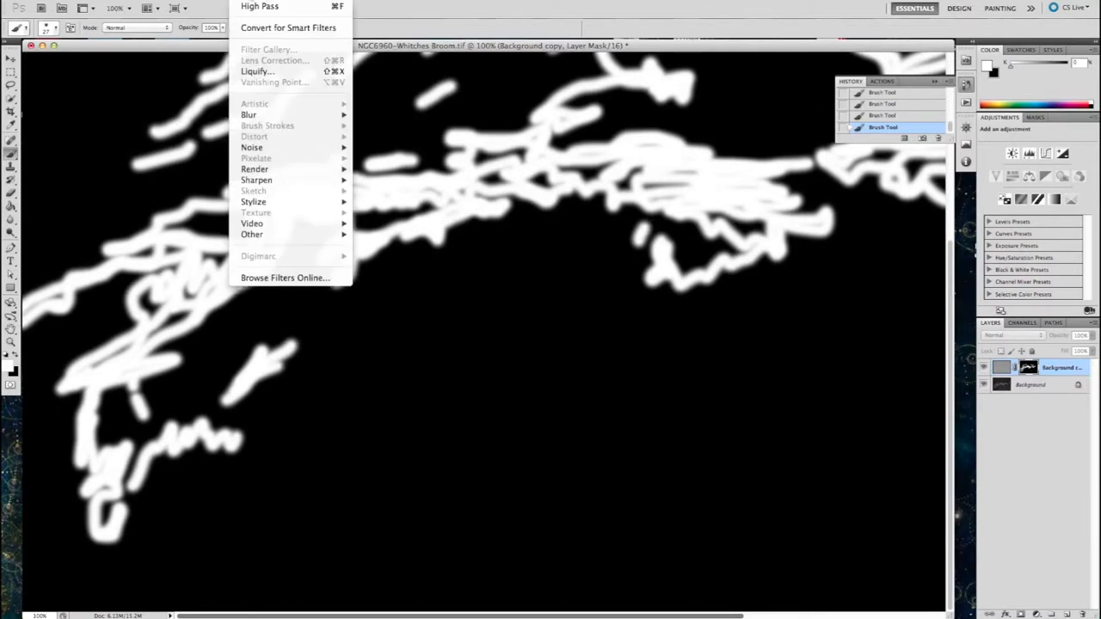
mouse_move(248, 113)
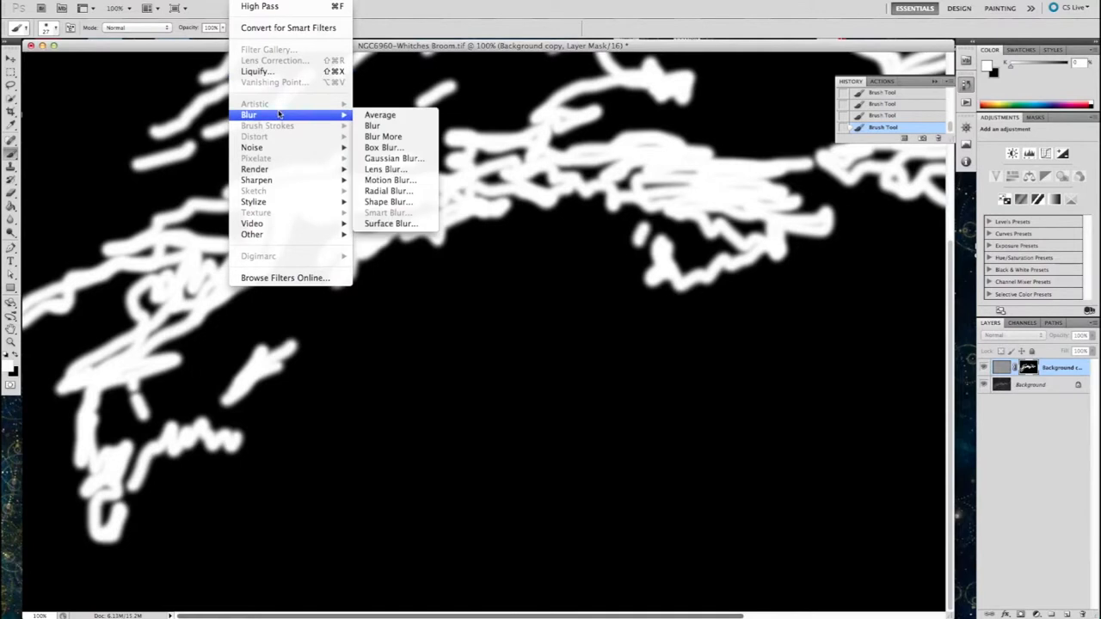
mouse_move(382, 147)
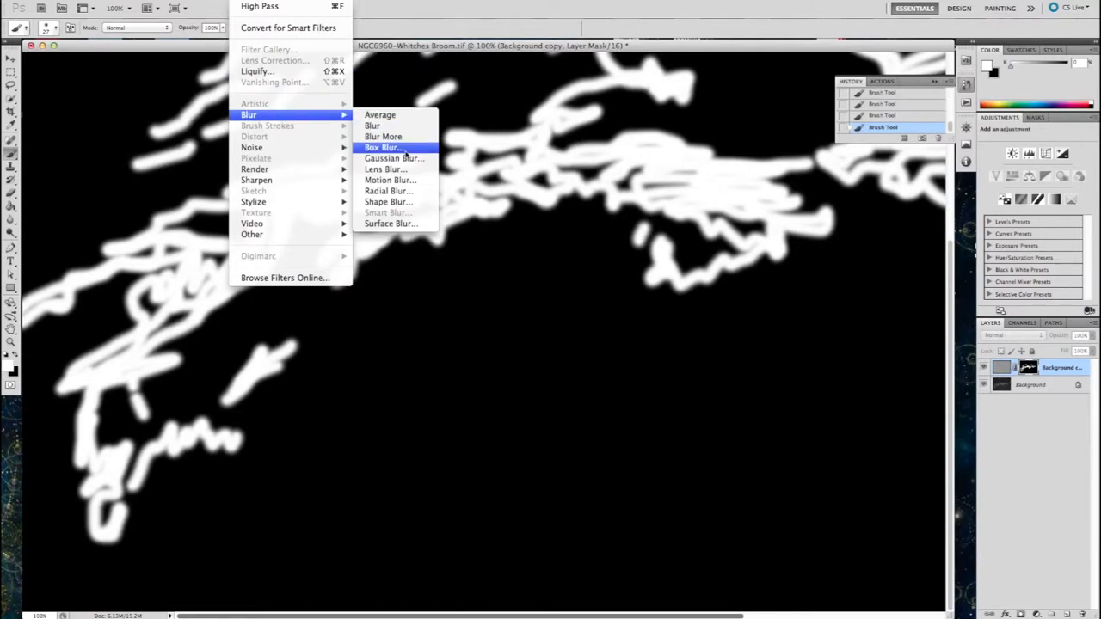
click(392, 159)
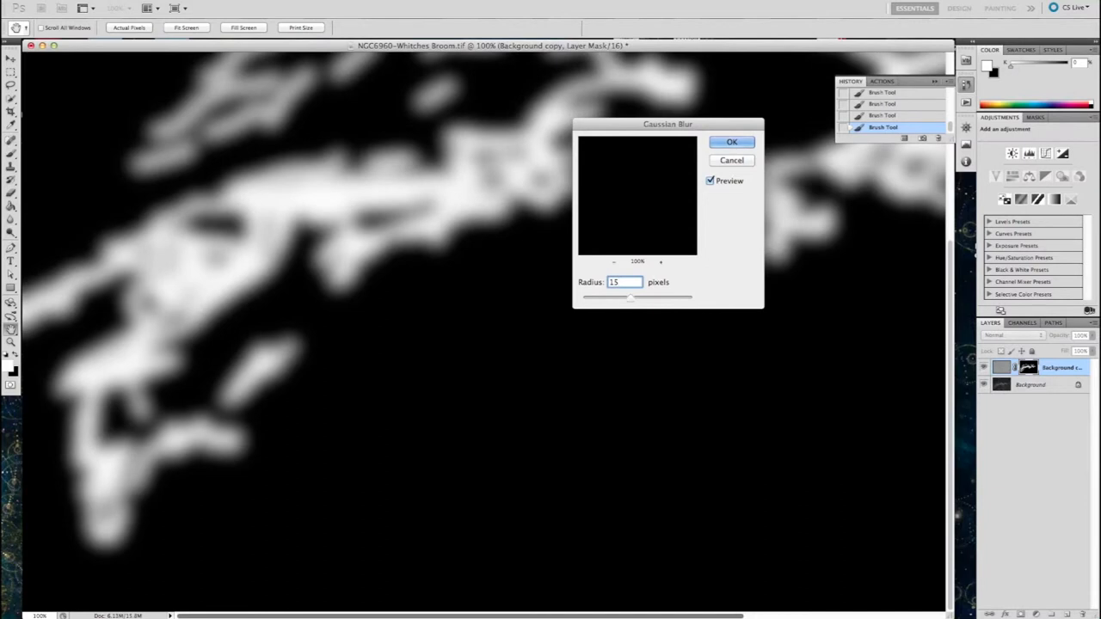
click(730, 141)
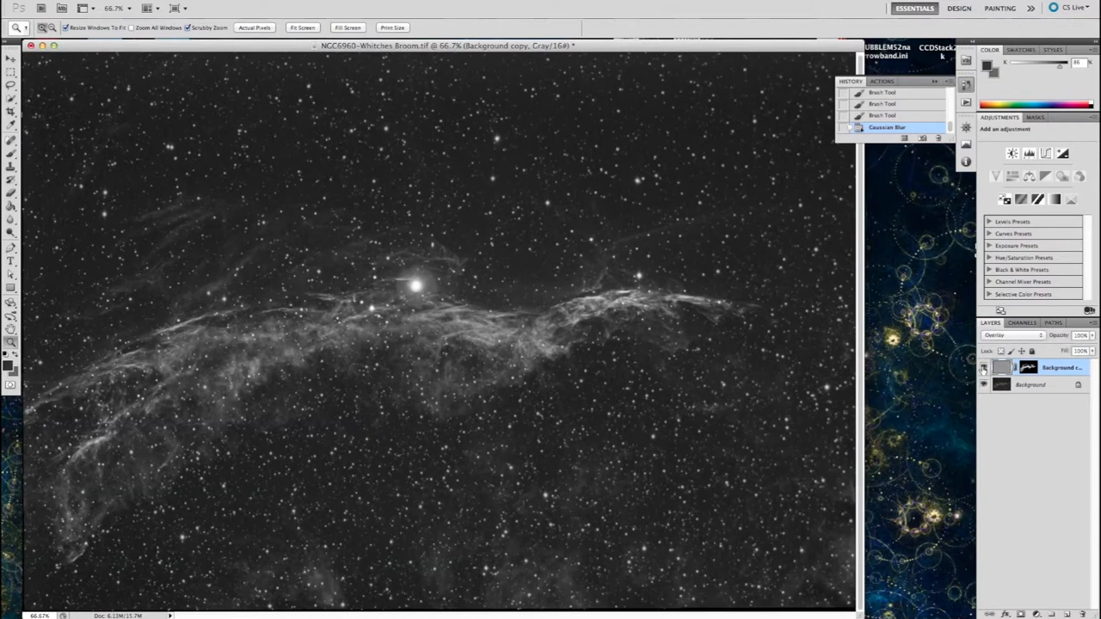
Step: Lower the sharpened copy layer's opacity to moderate the masked sharpening
click(984, 368)
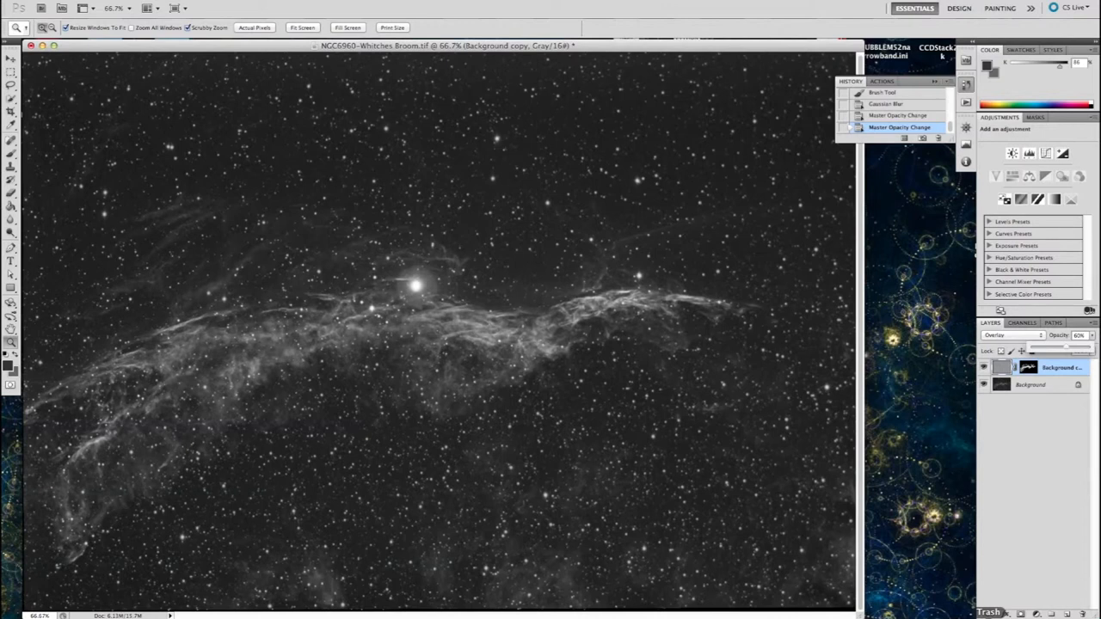
mouse_move(989, 430)
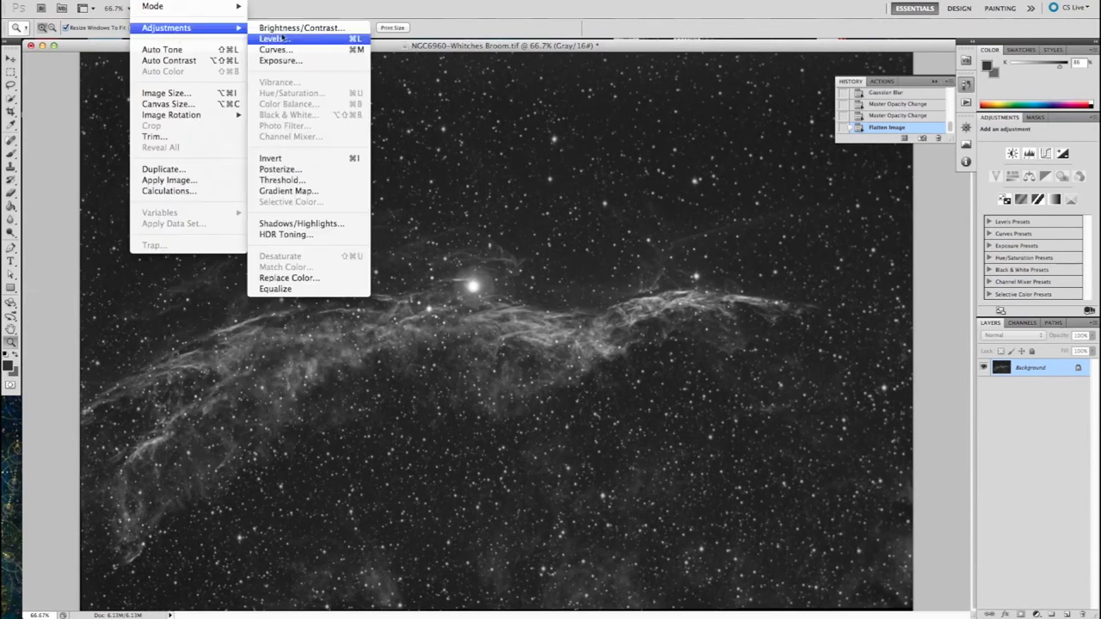
Step: Add a low control point in Curves and lift it slightly to brighten faint tones
click(275, 48)
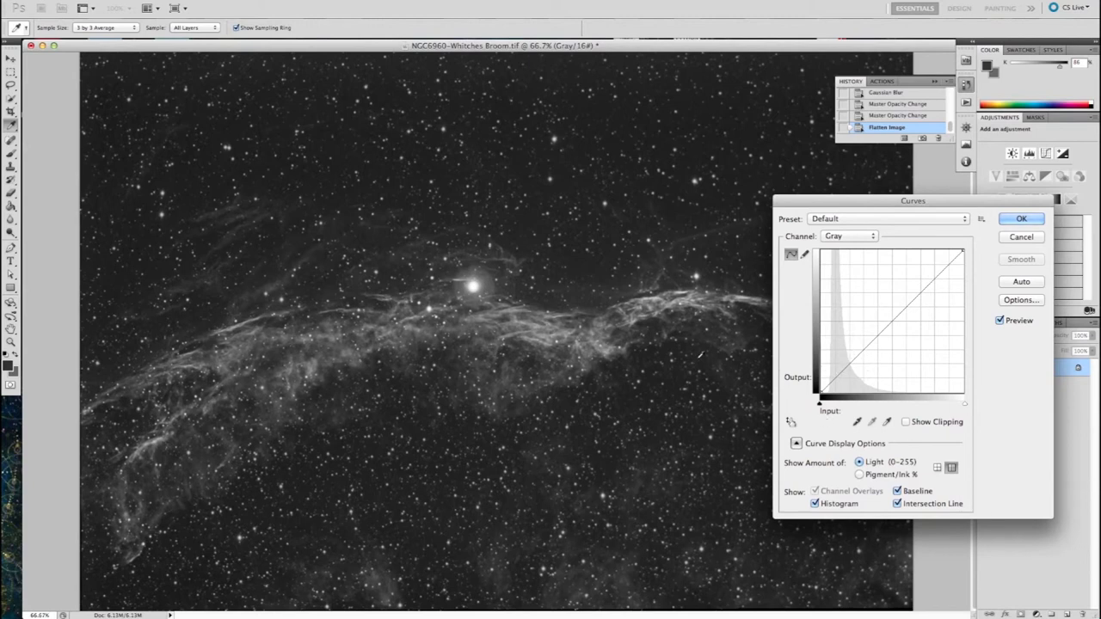
mouse_move(576, 352)
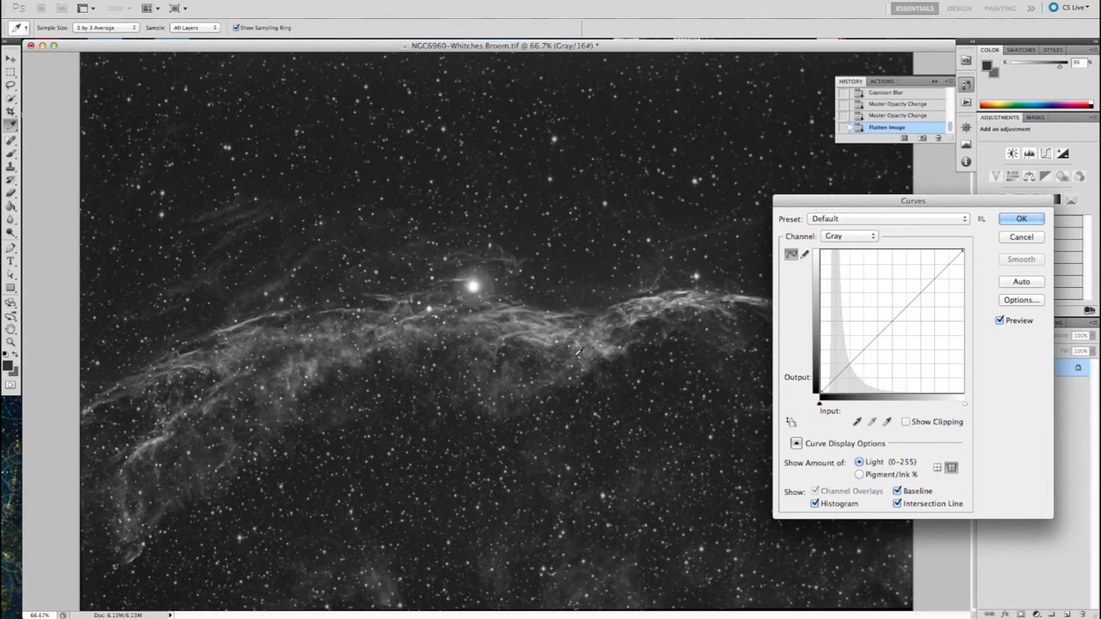
click(853, 358)
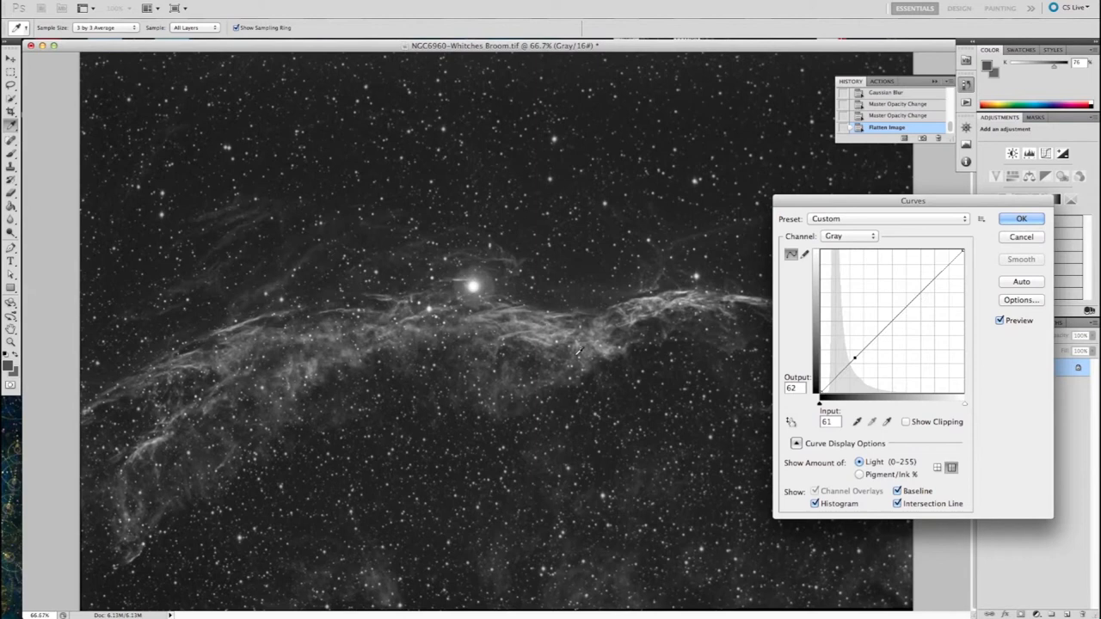
drag(853, 361, 853, 352)
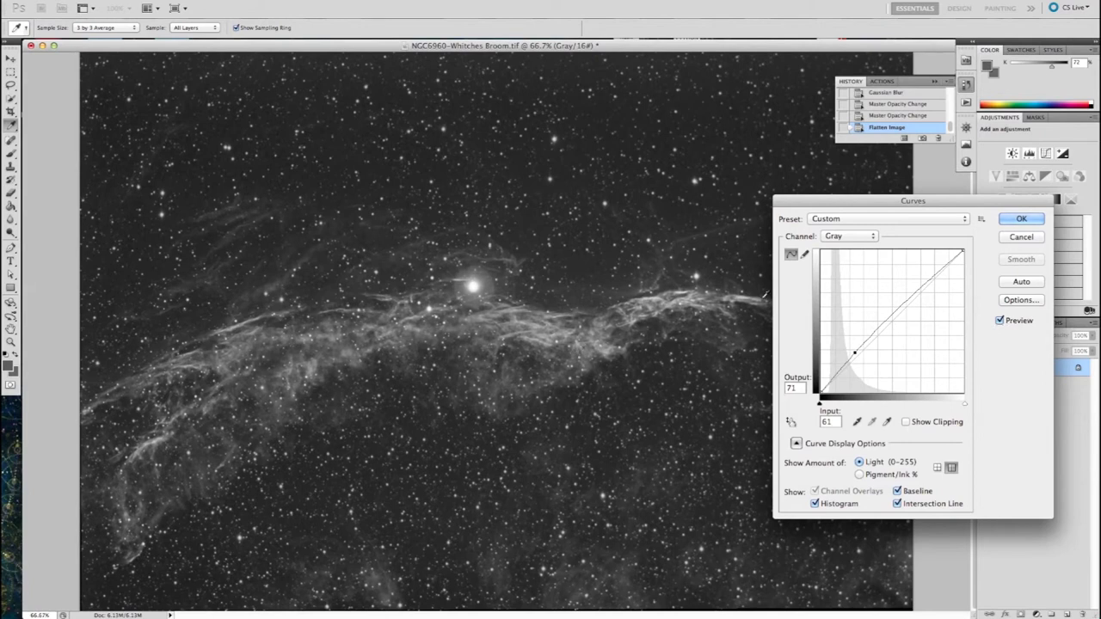
click(1021, 216)
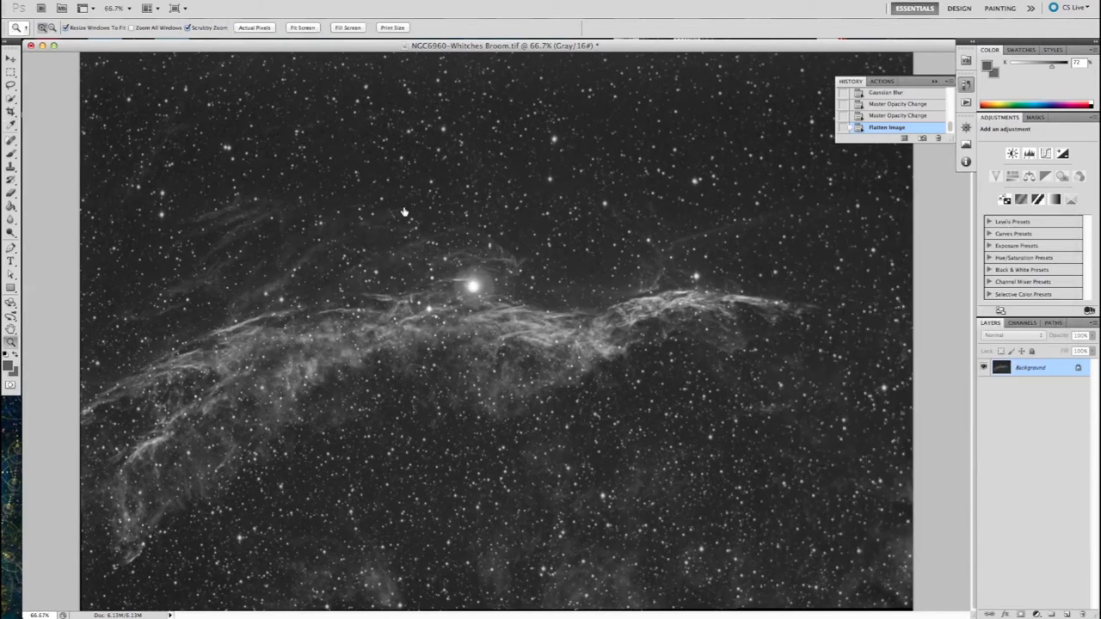
Step: Nudge the Levels black input slider right to deepen the dark sky background
click(153, 7)
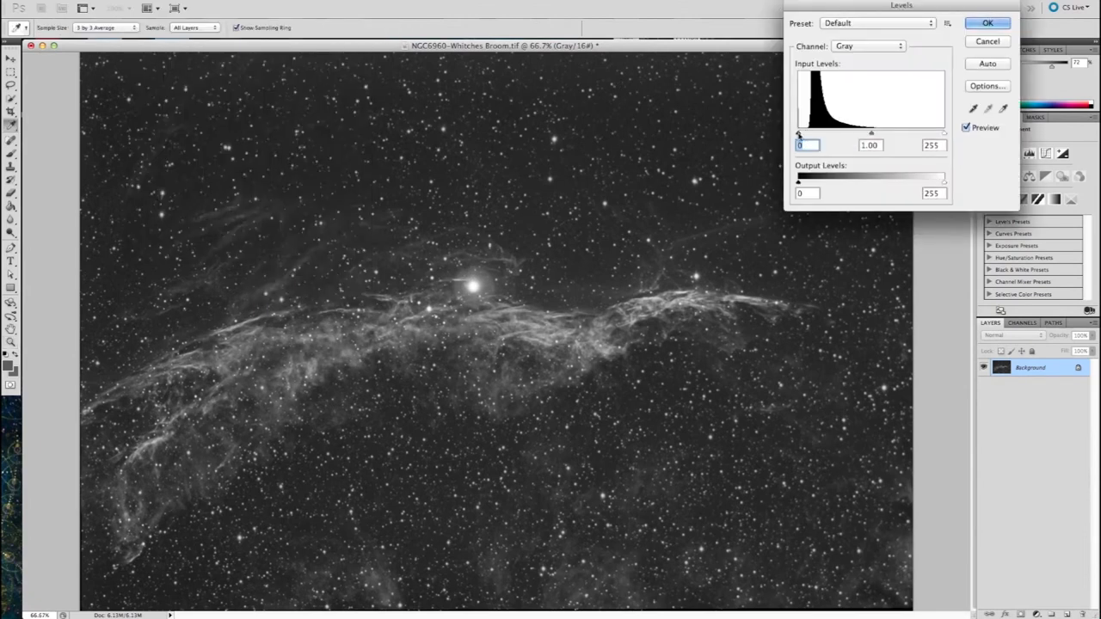
drag(797, 134, 802, 134)
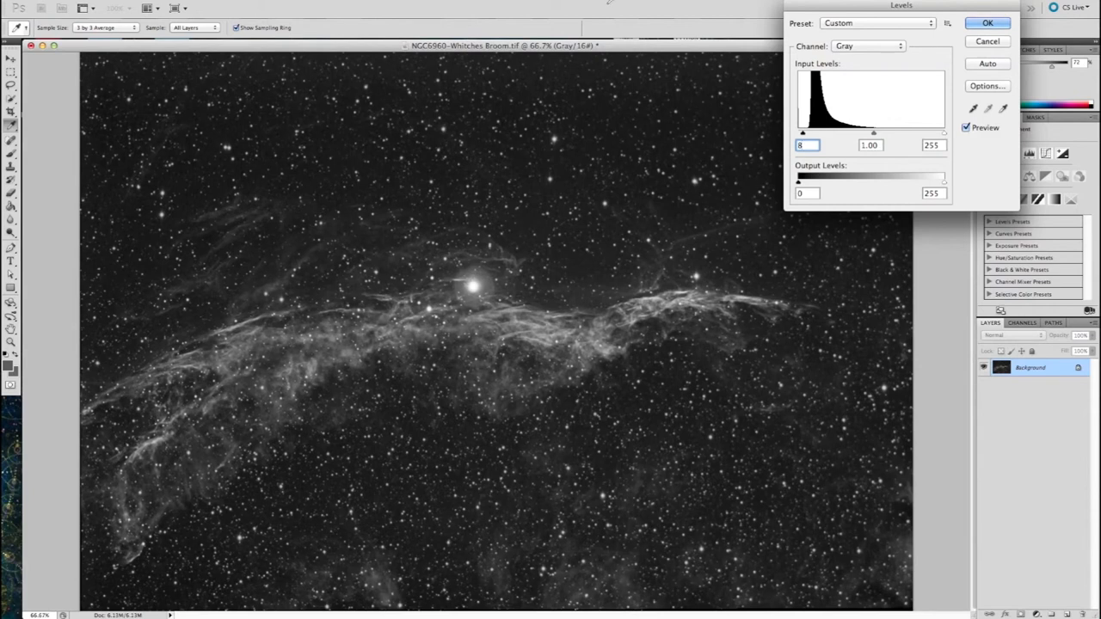
click(987, 22)
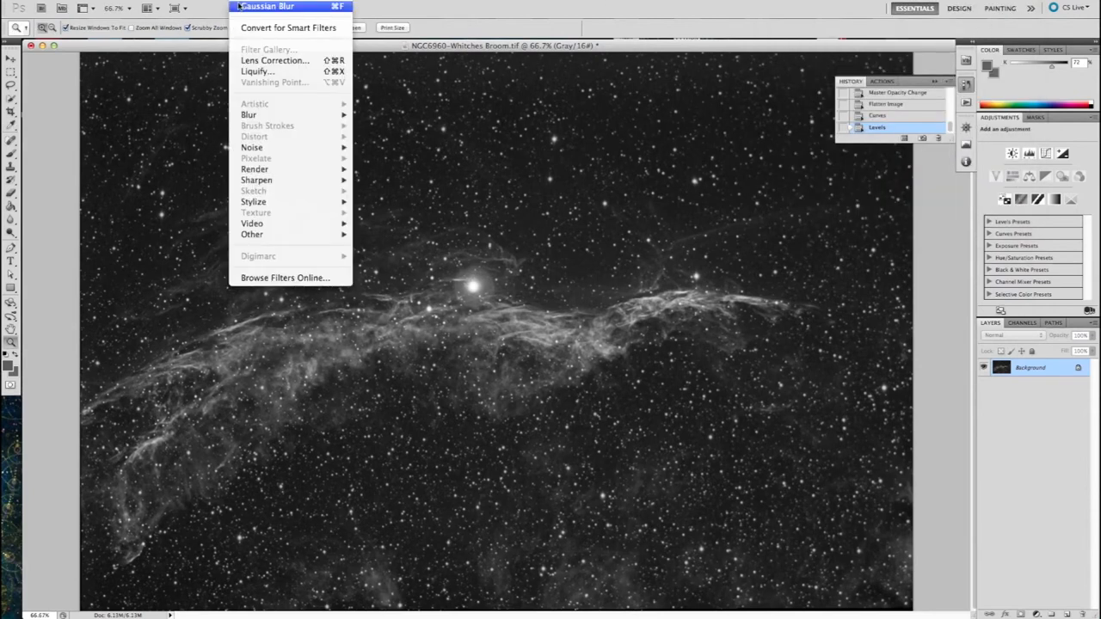
mouse_move(255, 180)
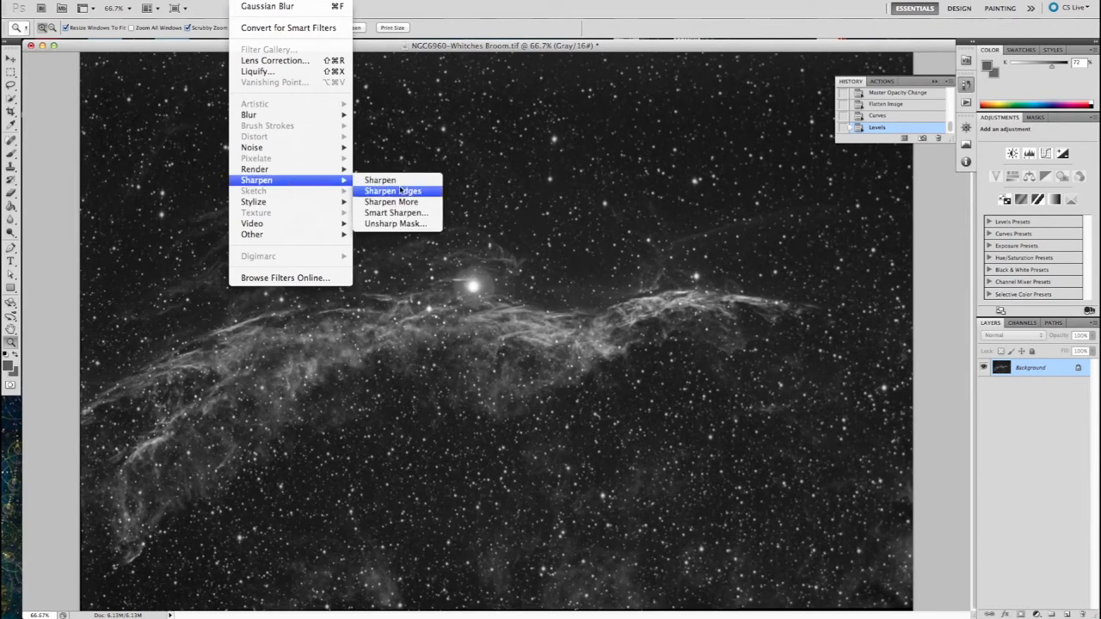
Step: Apply Unsharp Mask at 50% amount, 2-pixel radius, threshold 2, after toggling the preview
click(396, 224)
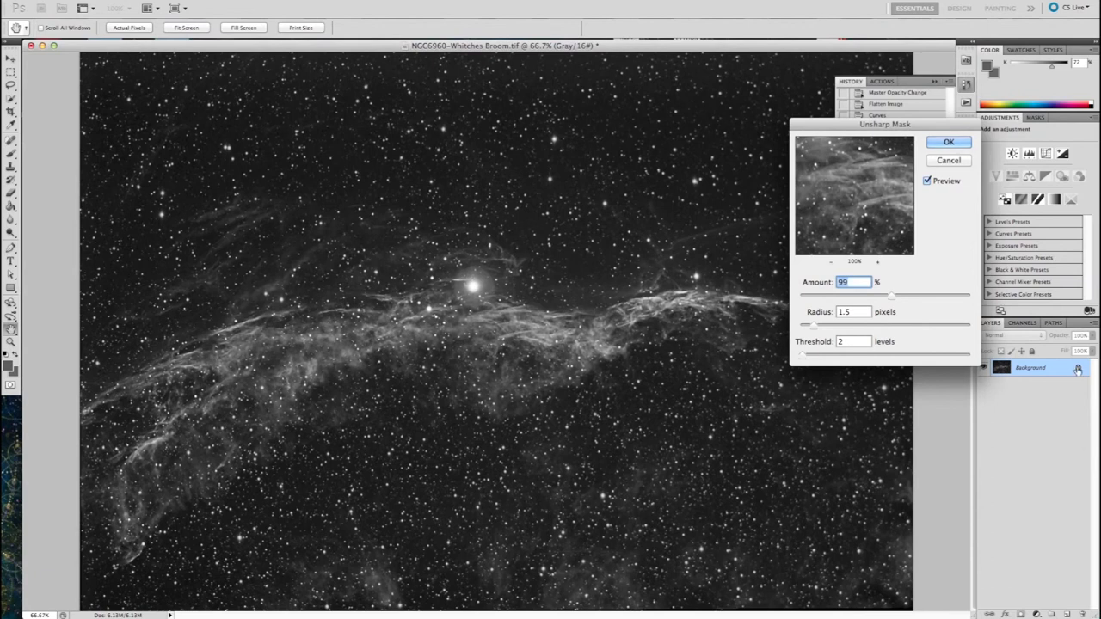
mouse_move(894, 301)
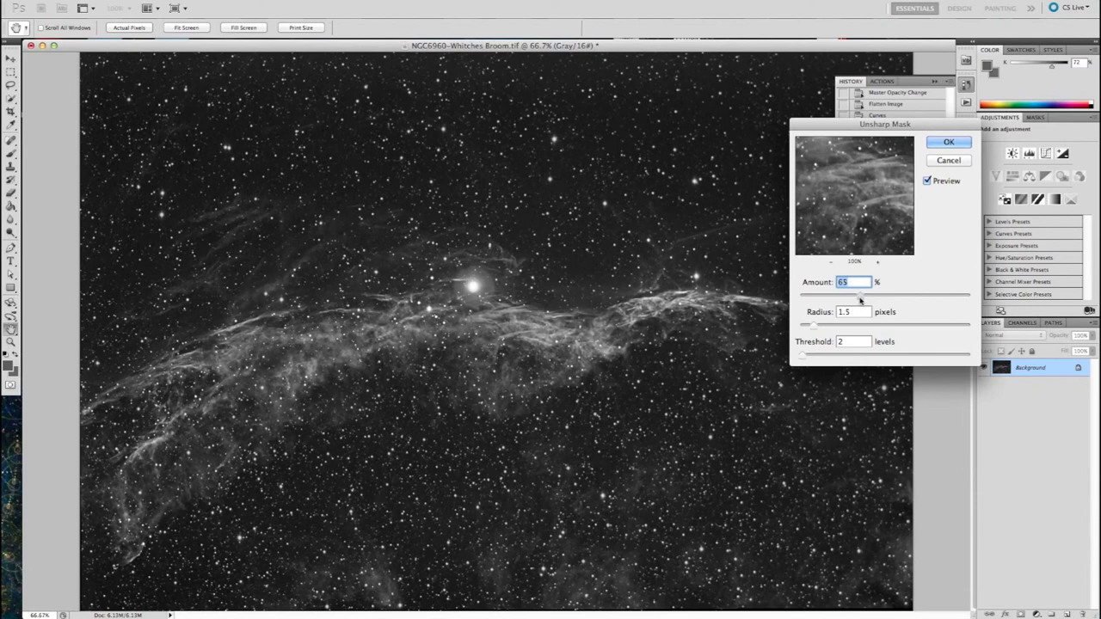
text(54)
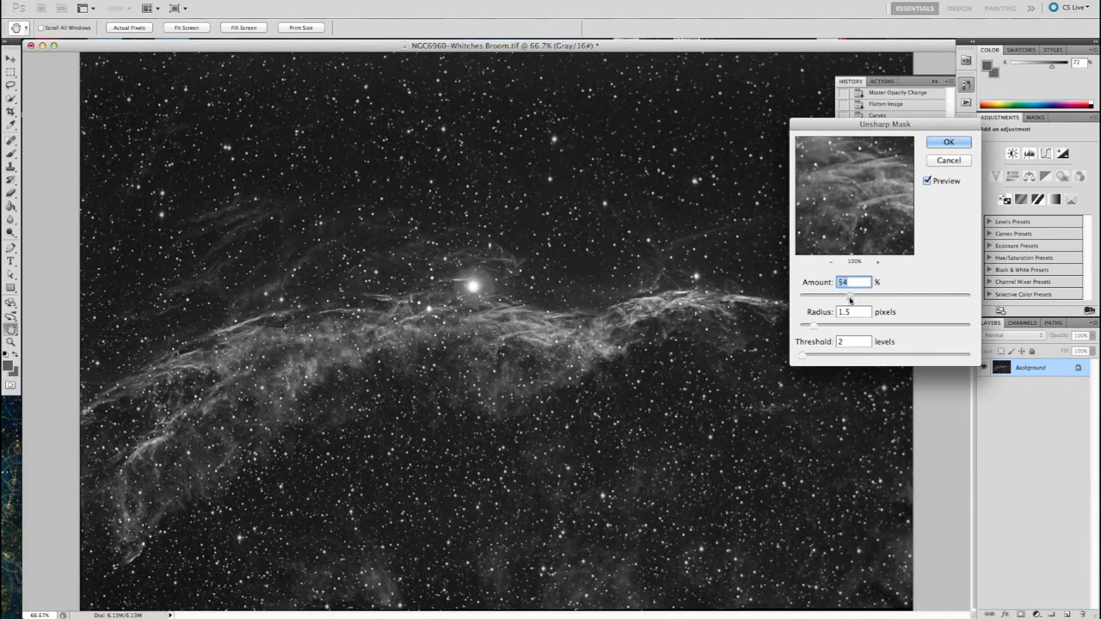
text(50)
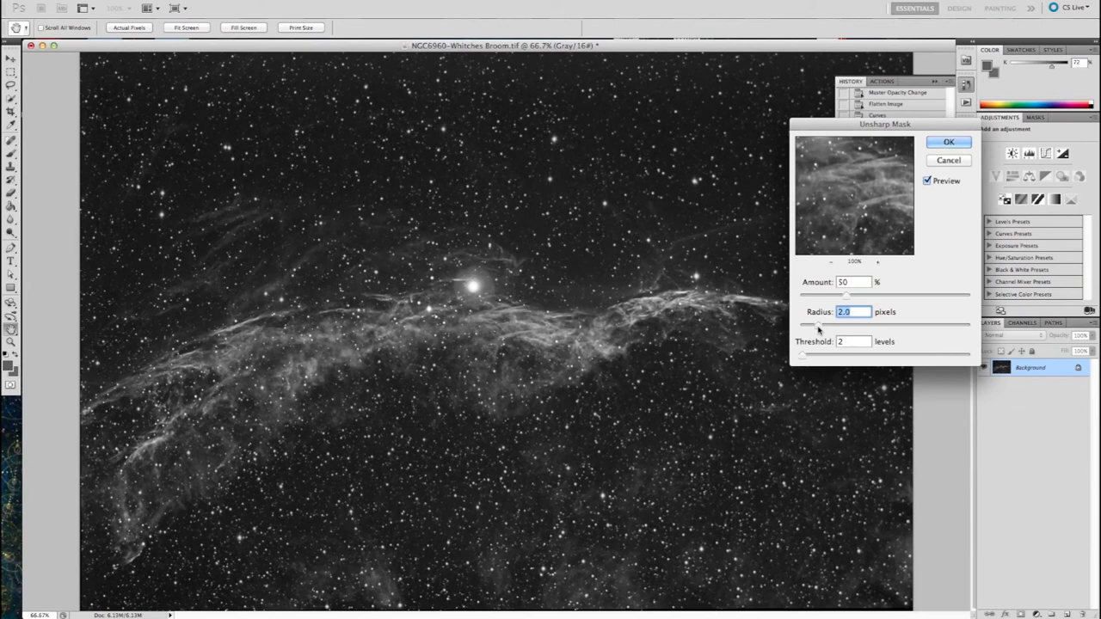
mouse_move(949, 172)
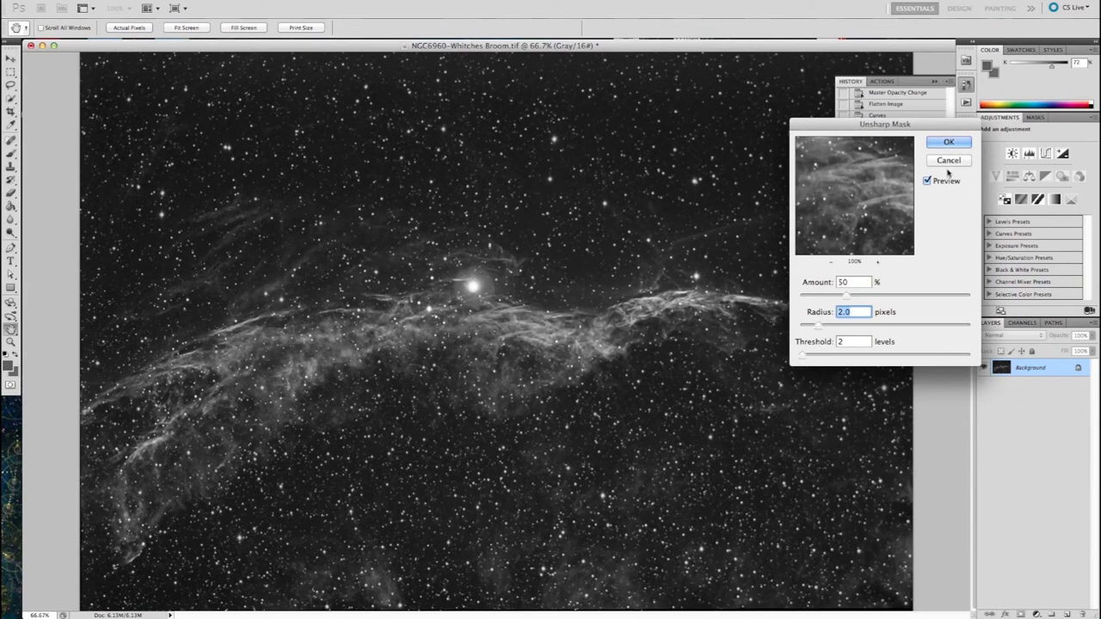
click(928, 180)
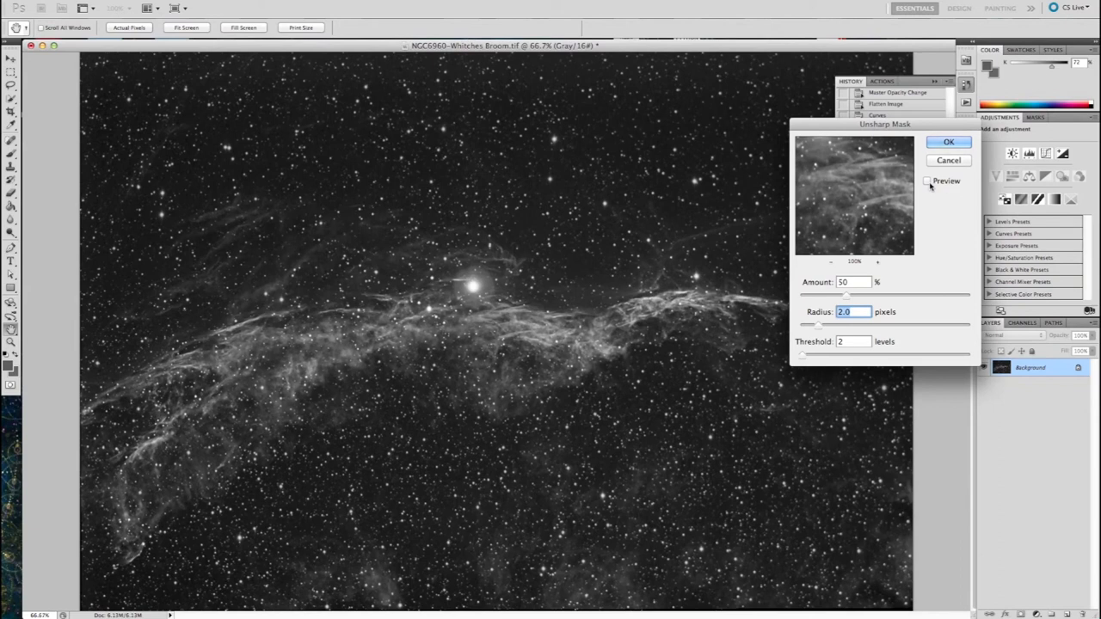
click(928, 181)
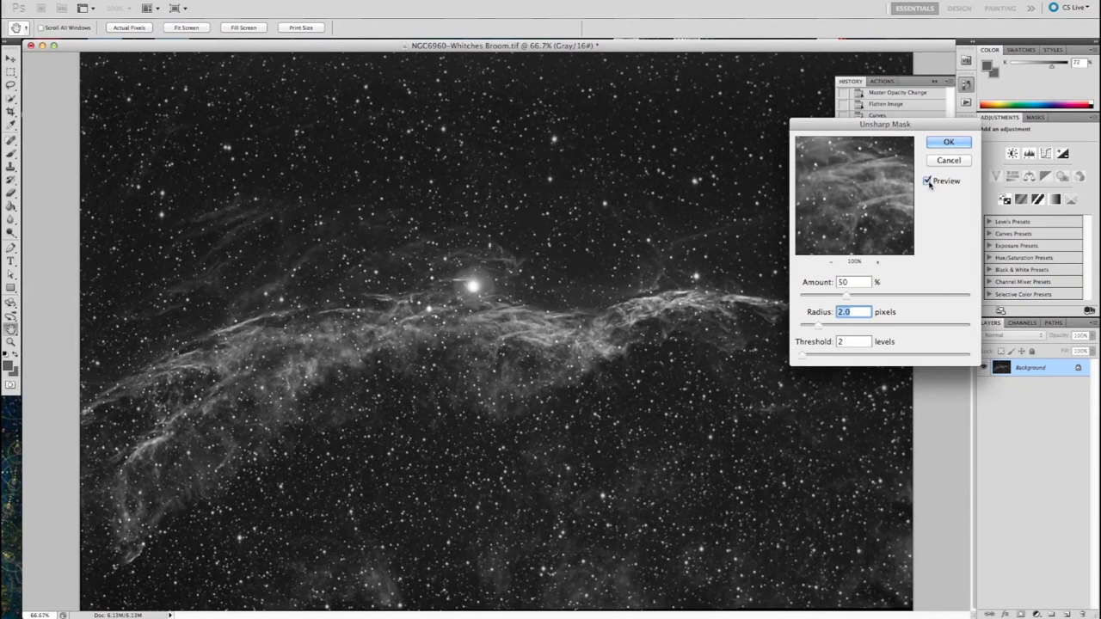
click(948, 141)
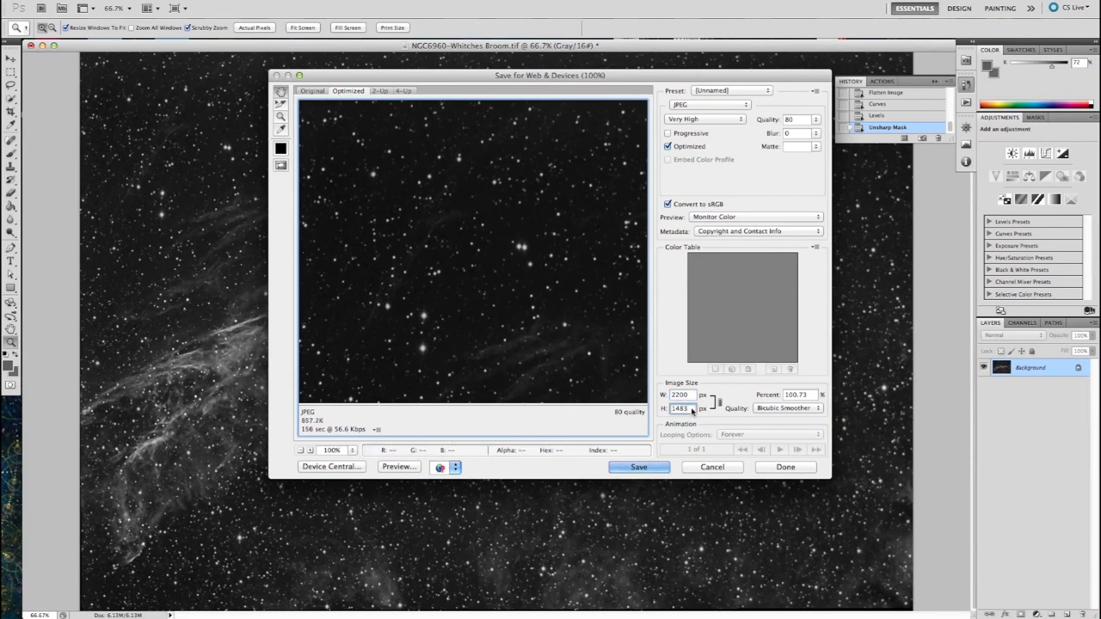
mouse_move(373, 313)
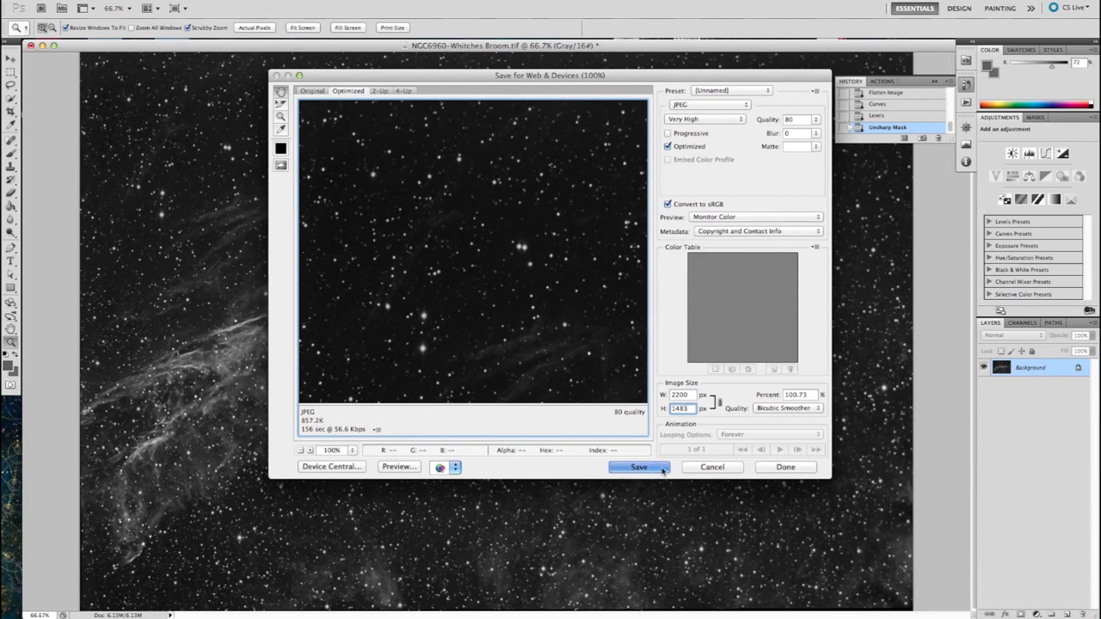
Step: Save the Very High quality JPEG from Save for Web to the Desktop
click(638, 467)
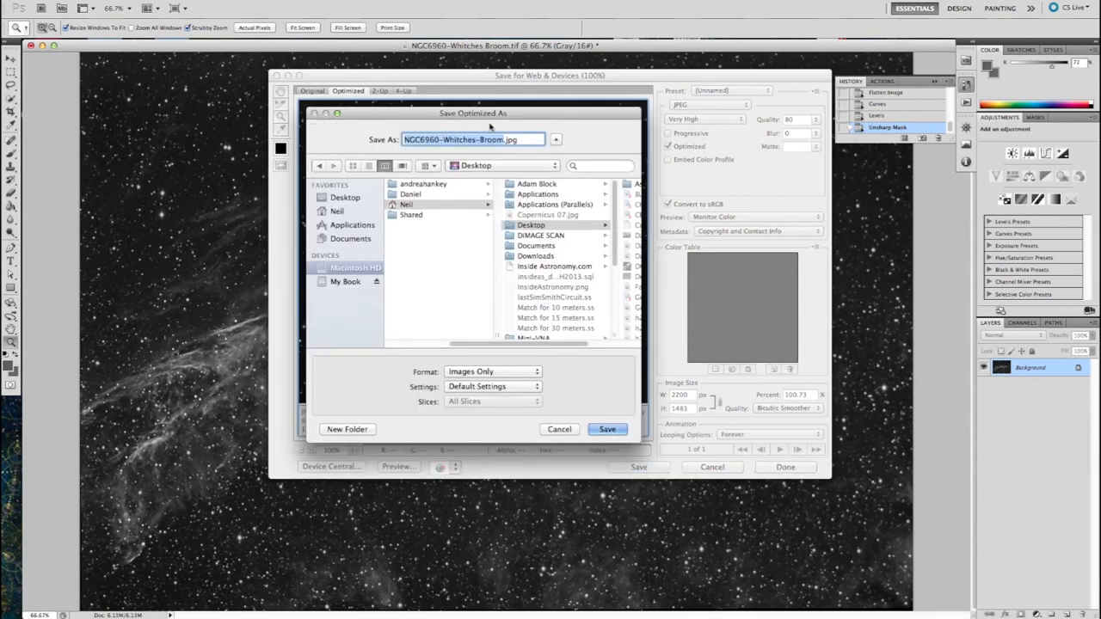
mouse_move(602, 461)
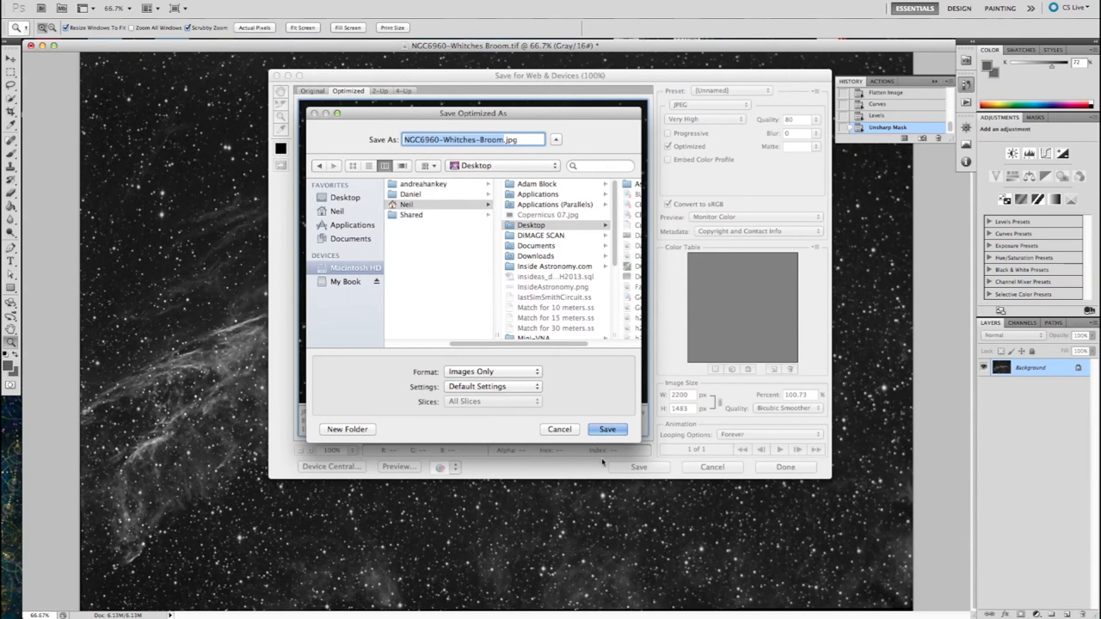
click(608, 430)
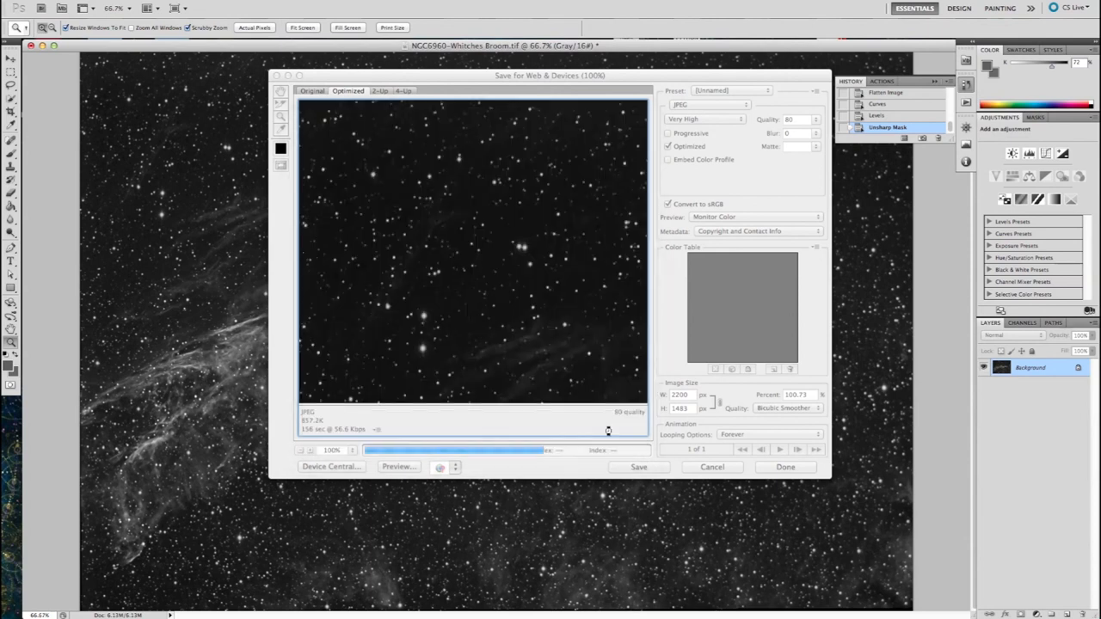